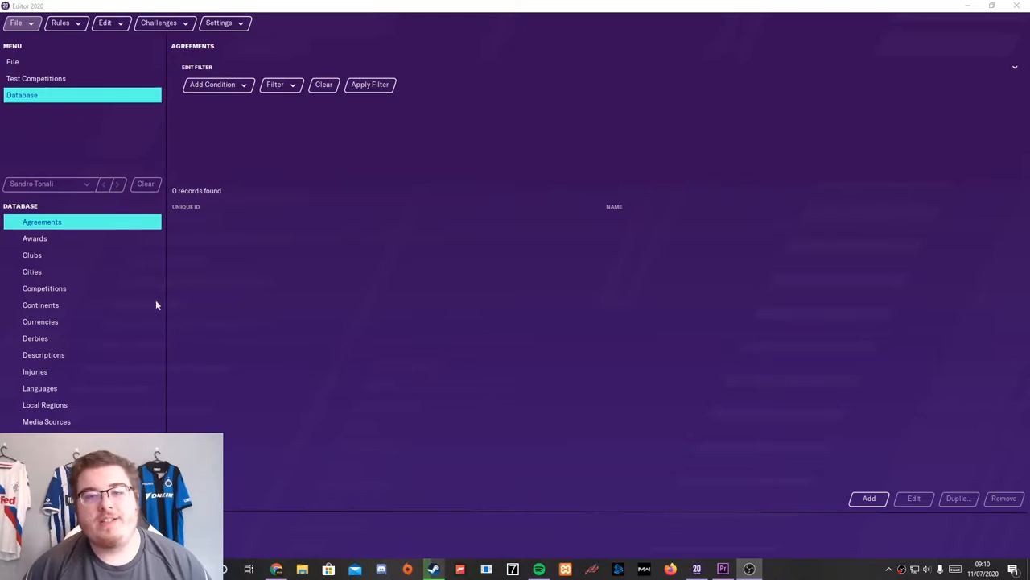
mouse_move(228, 282)
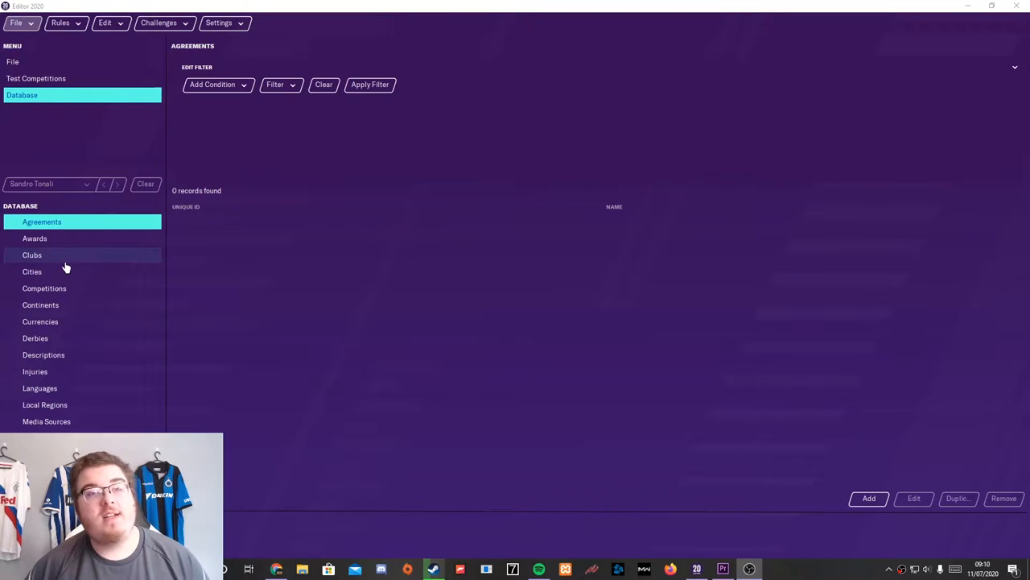
Filter the Clubs database by Name Contains 'chelsea', listing 16 matches.
left_click(32, 254)
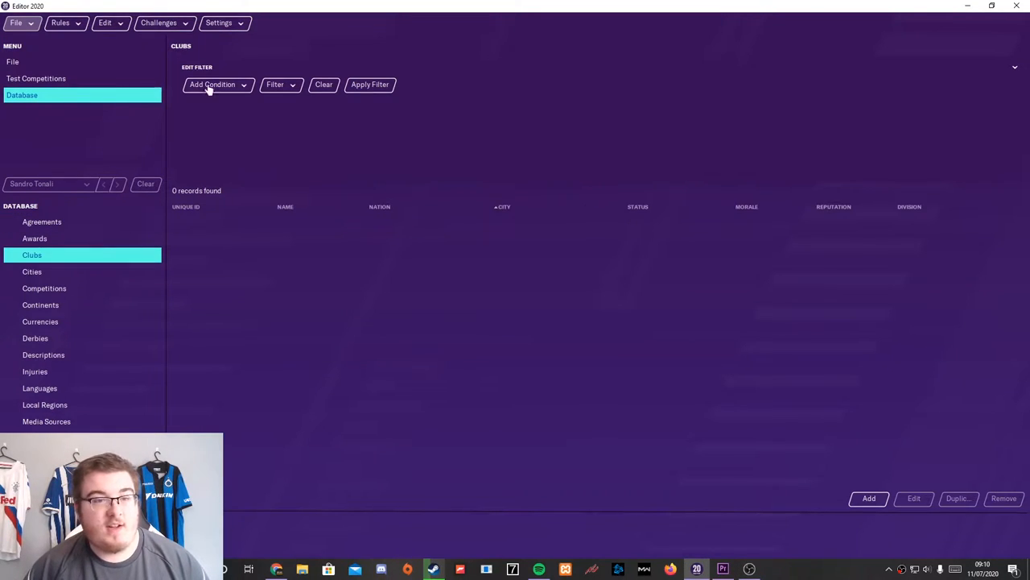
left_click(212, 83)
type("chelsea")
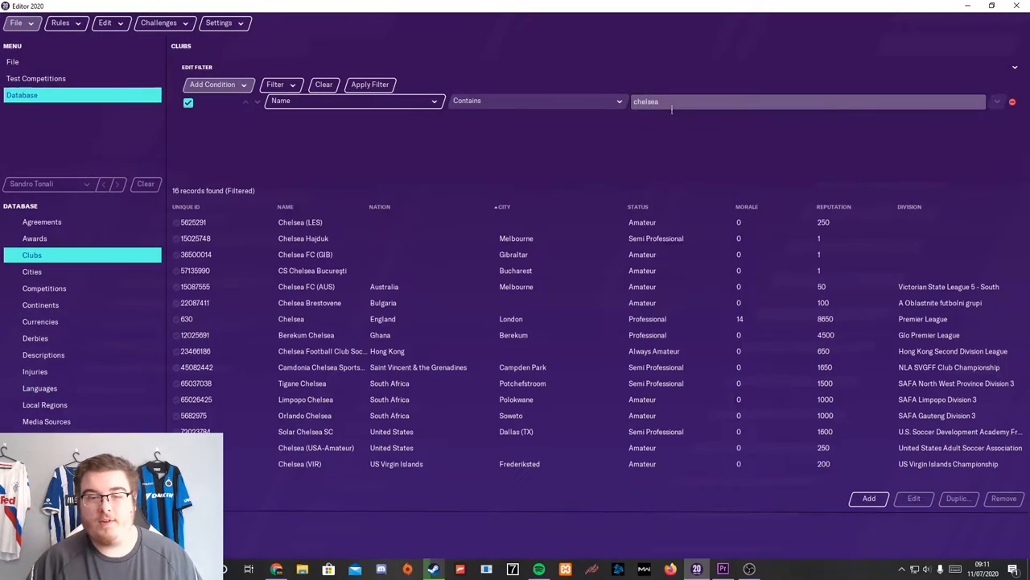
Go into Chelsea's club record and browse its Players list.
double_click(289, 319)
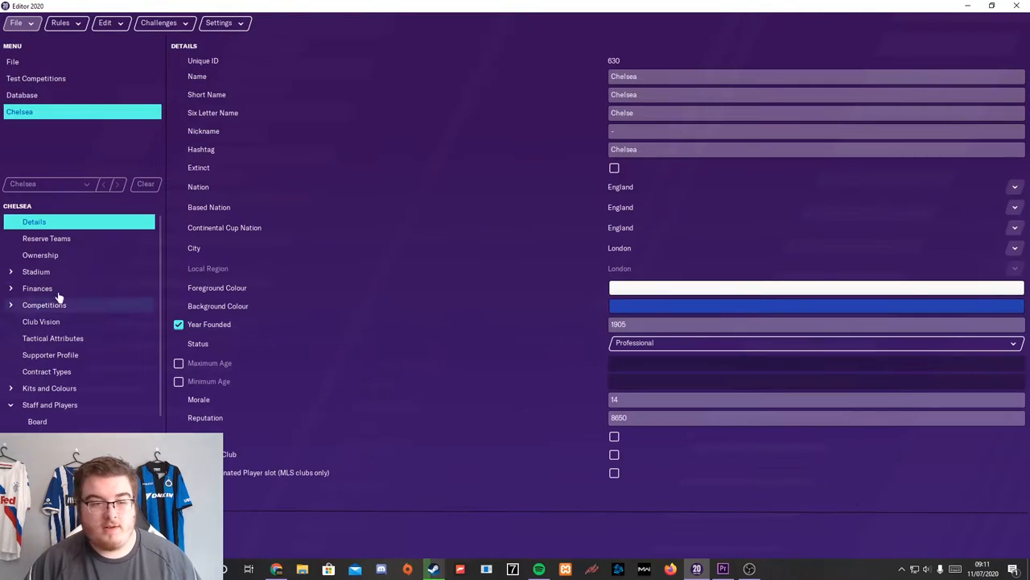
left_click(37, 422)
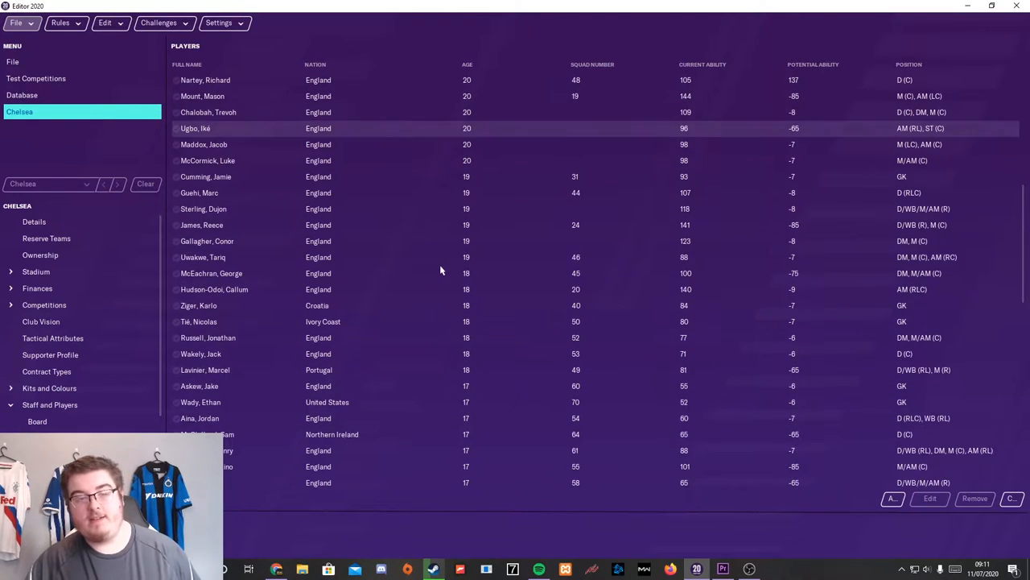
scroll("up", 3)
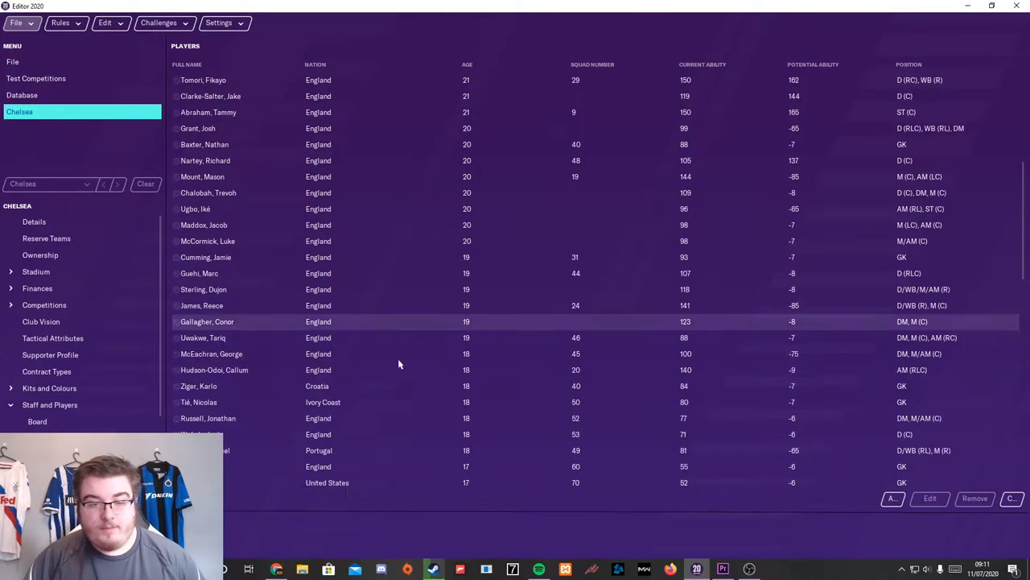
scroll("down", 3)
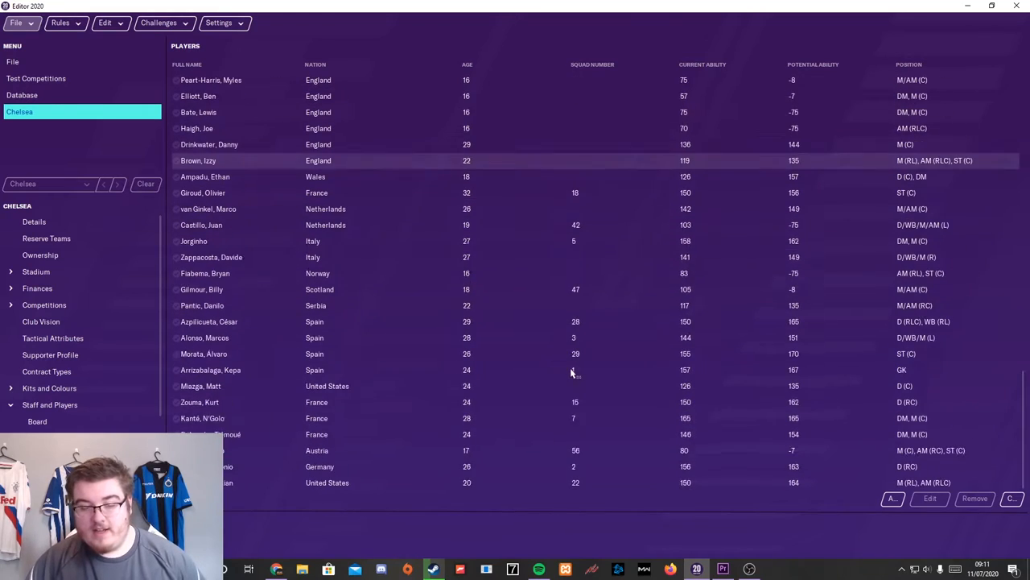
scroll("down", 3)
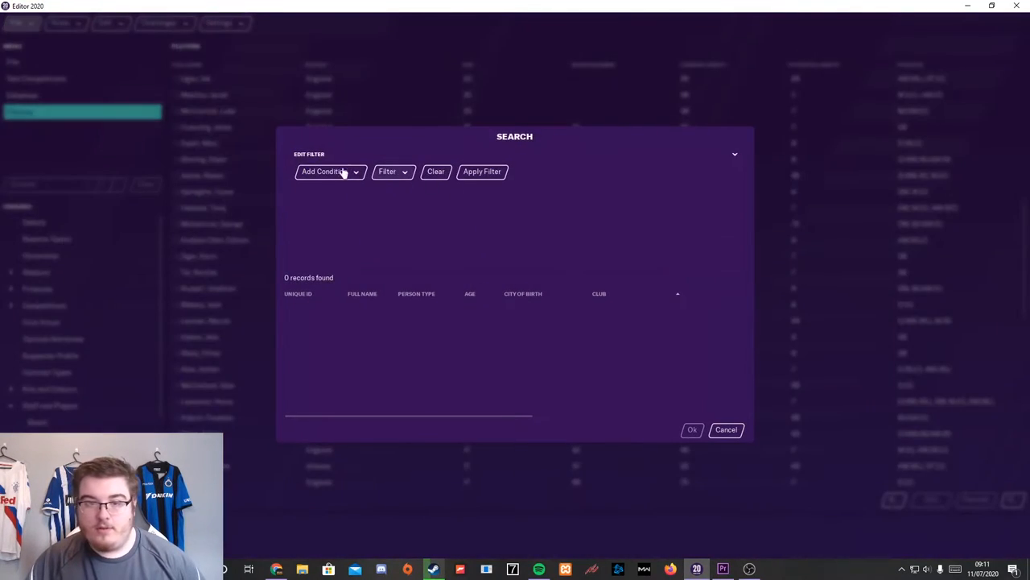
Add Timo Werner from RB Leipzig to Chelsea's squad via a name search.
left_click(325, 171)
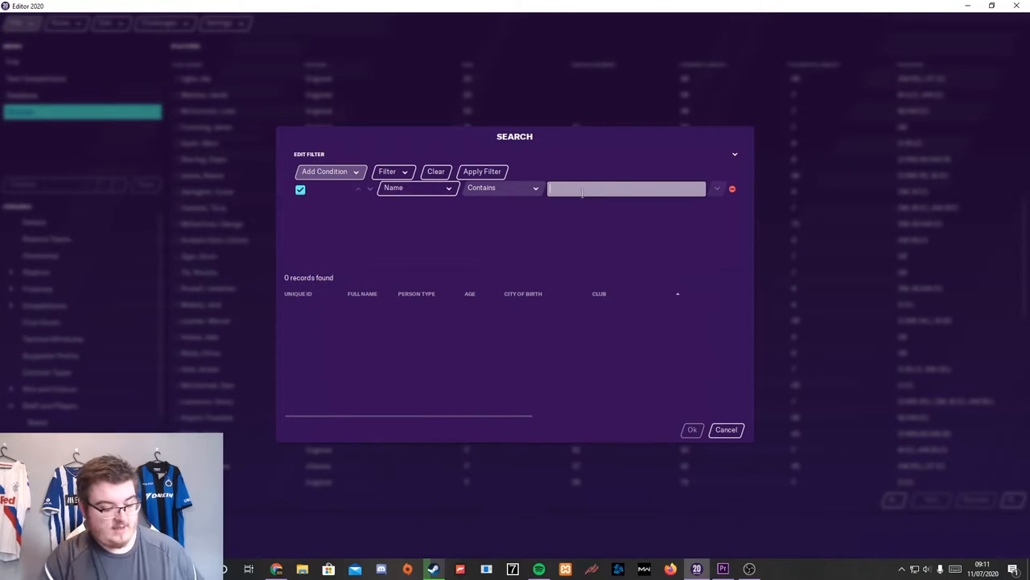
type("timo werner")
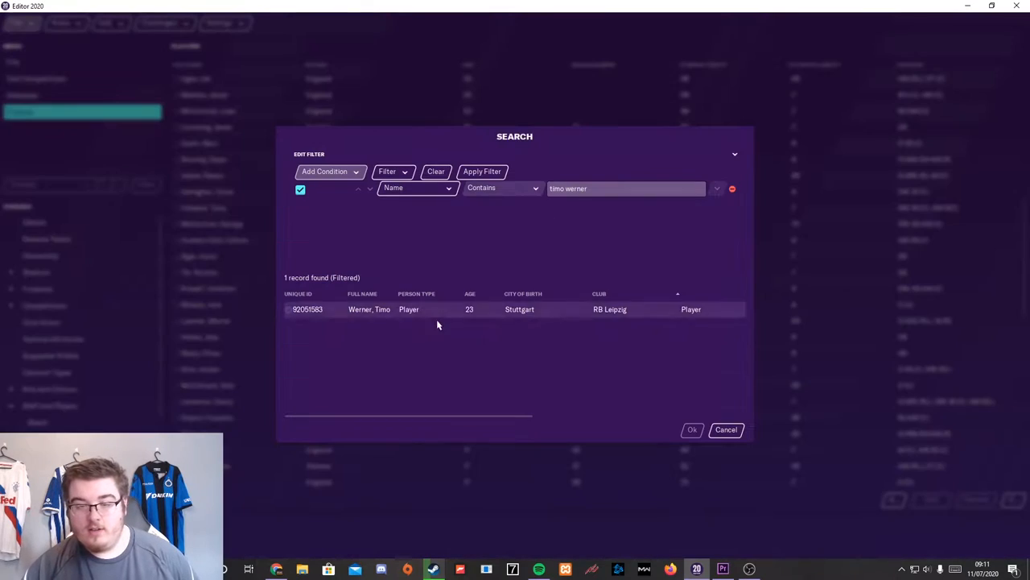
left_click(693, 428)
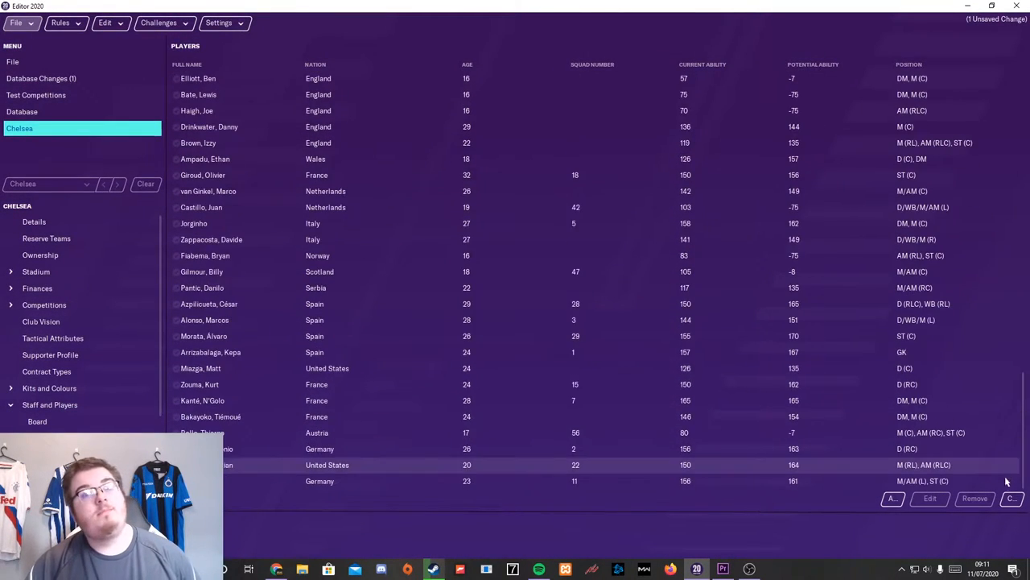
mouse_move(363, 493)
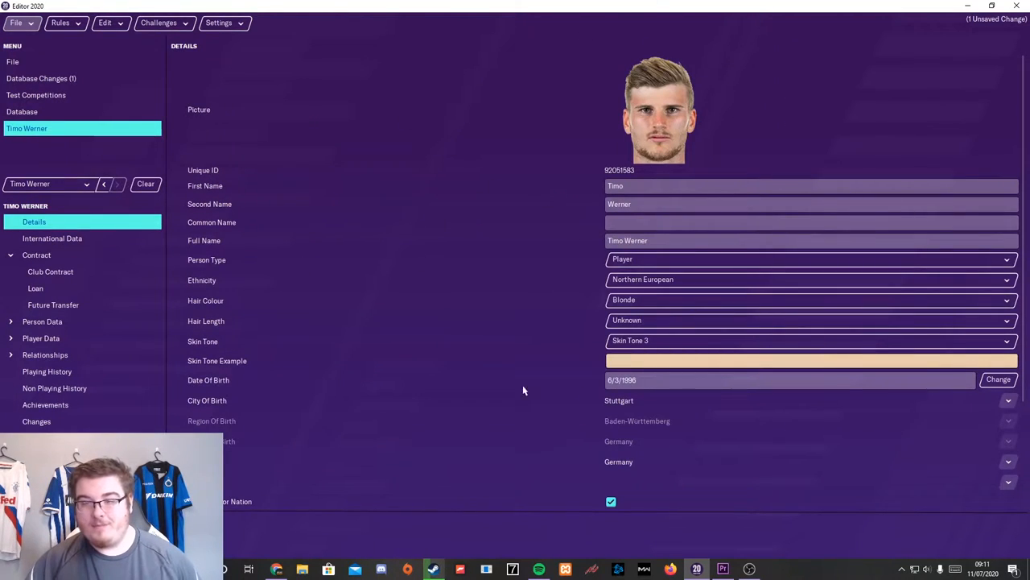
Set Newcastle United as the destination club of Timo Werner's future transfer.
left_click(53, 304)
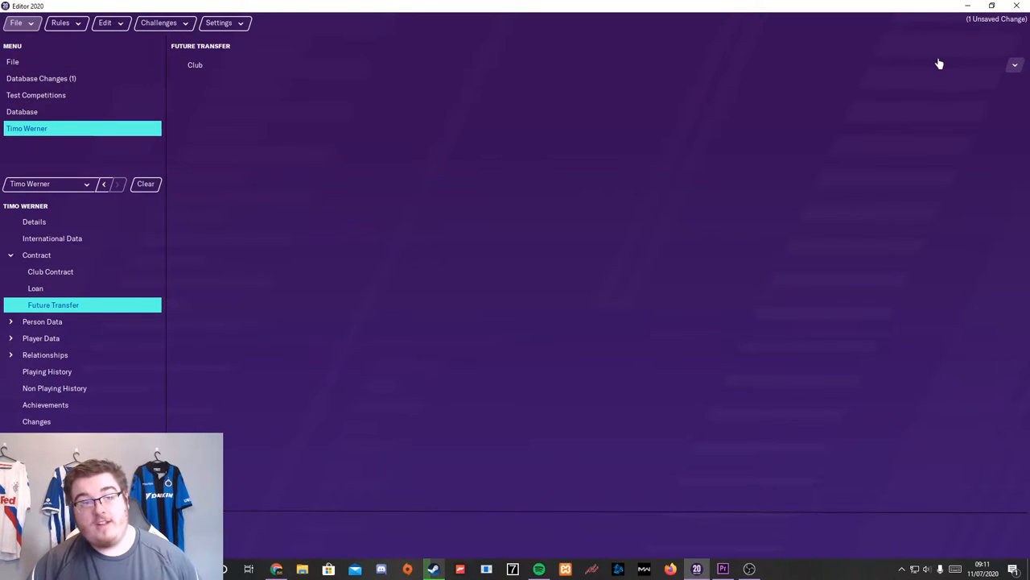
left_click(1014, 64)
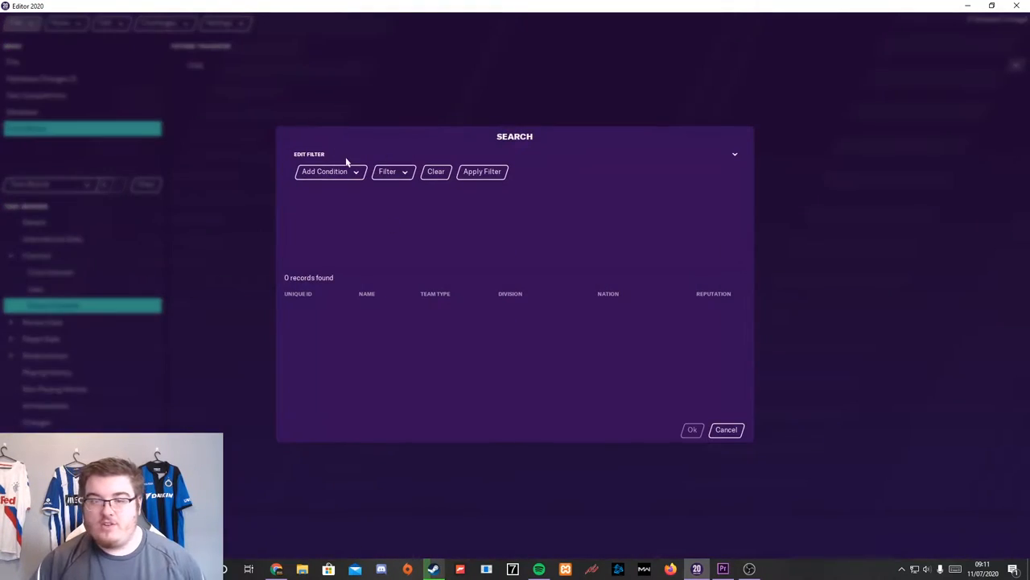
left_click(325, 171)
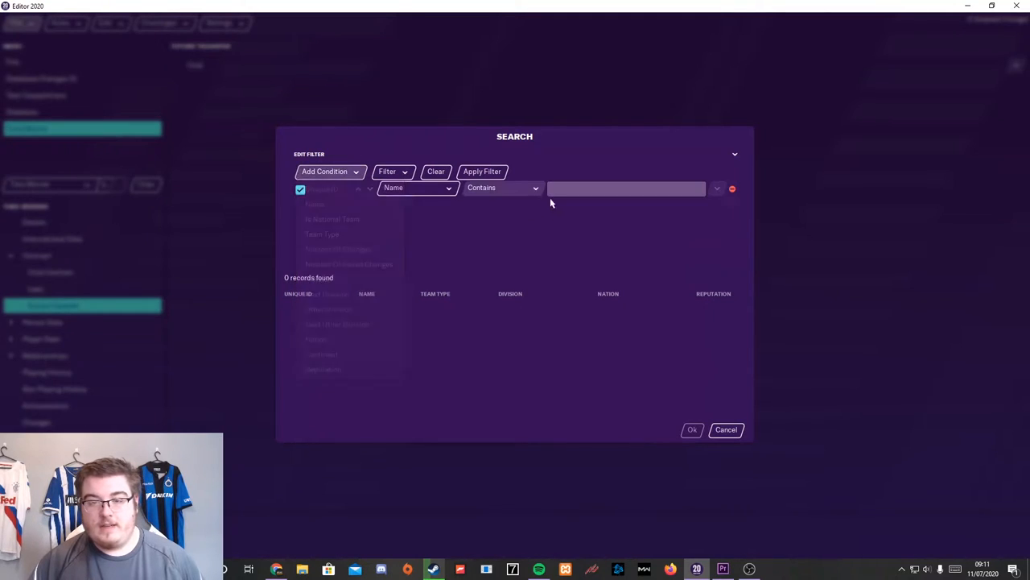
left_click(626, 189)
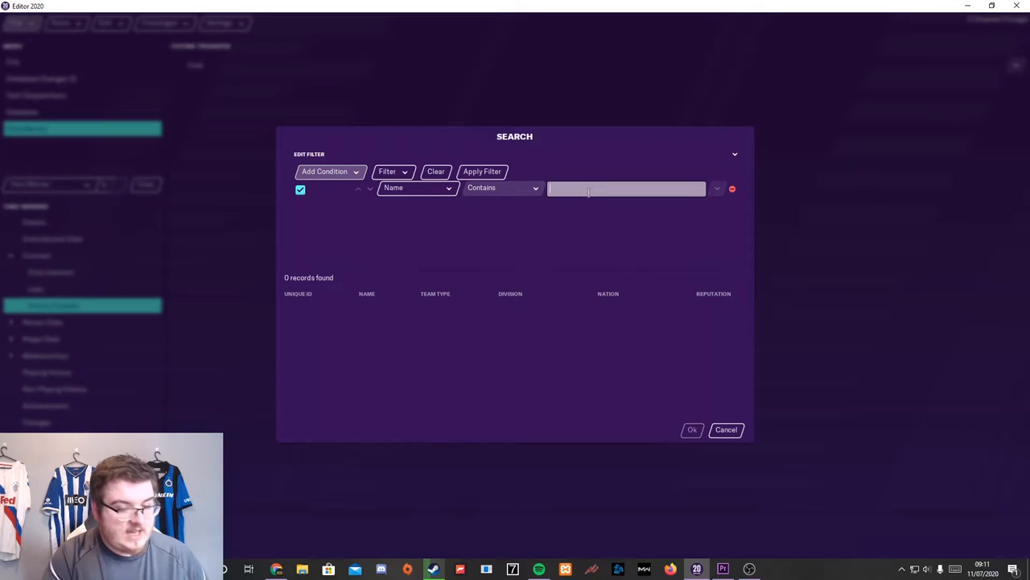
type("newca")
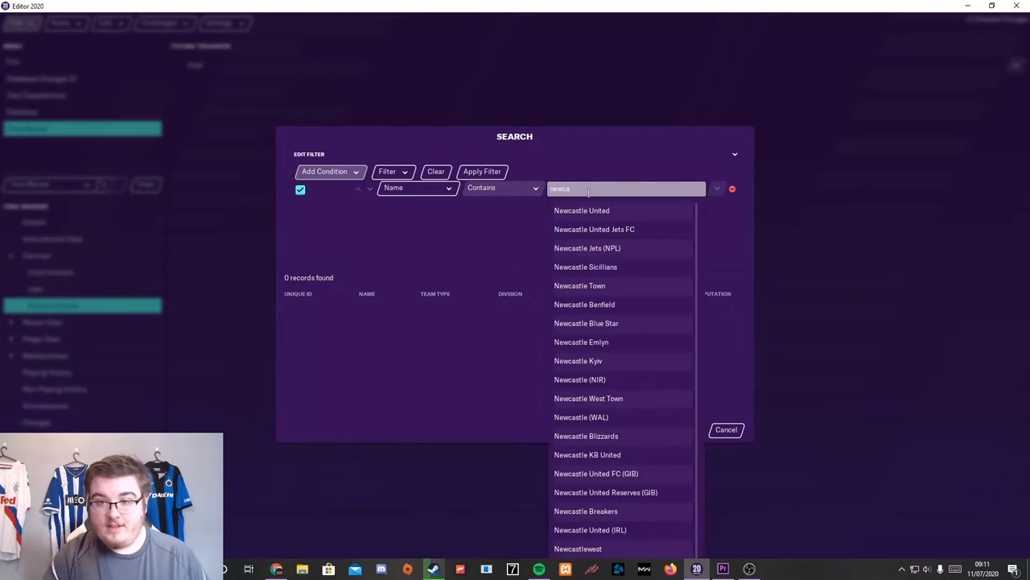
left_click(583, 210)
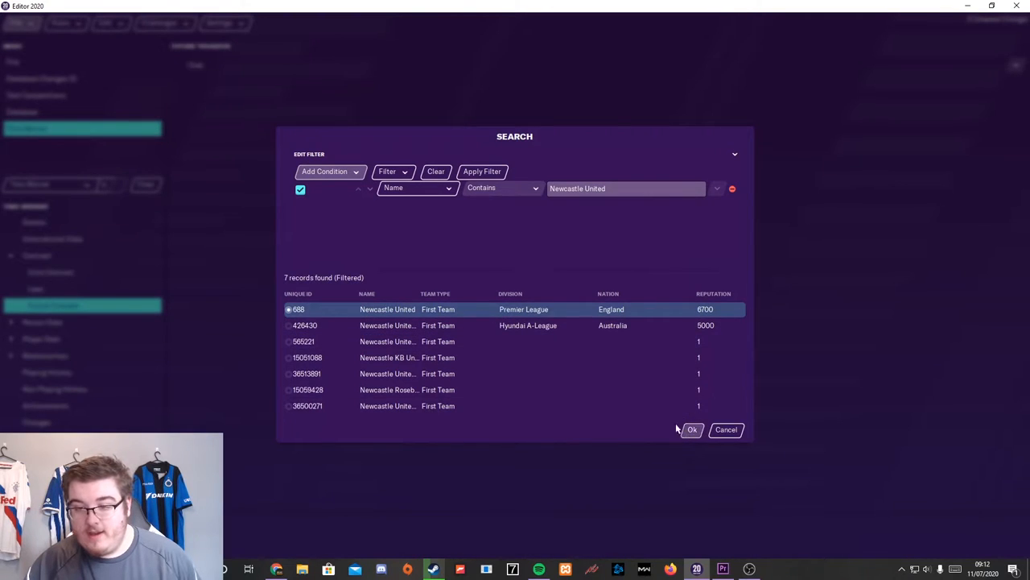
left_click(692, 428)
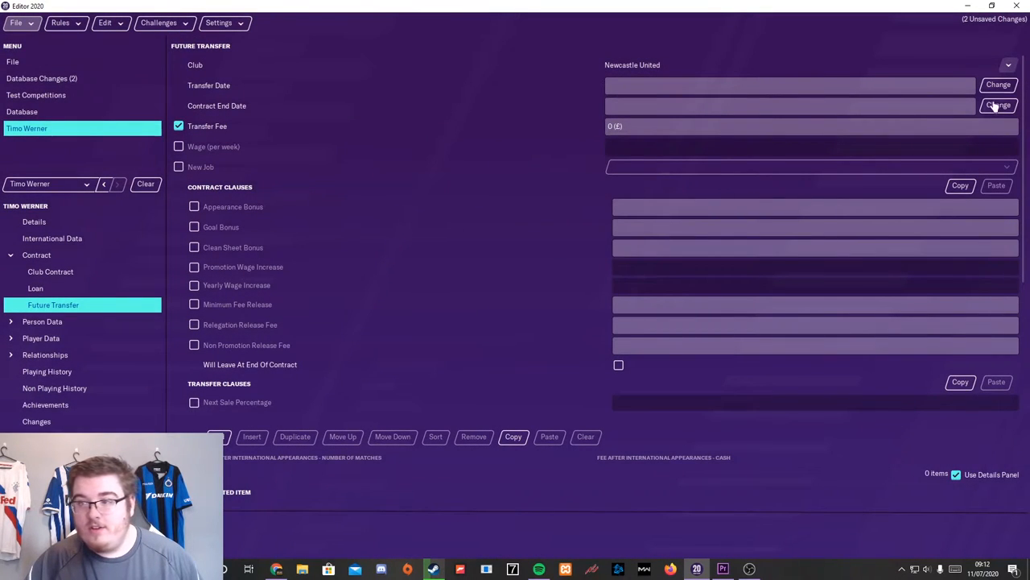
Date the future transfer 1/7/2022 with a fee of 0.
left_click(998, 106)
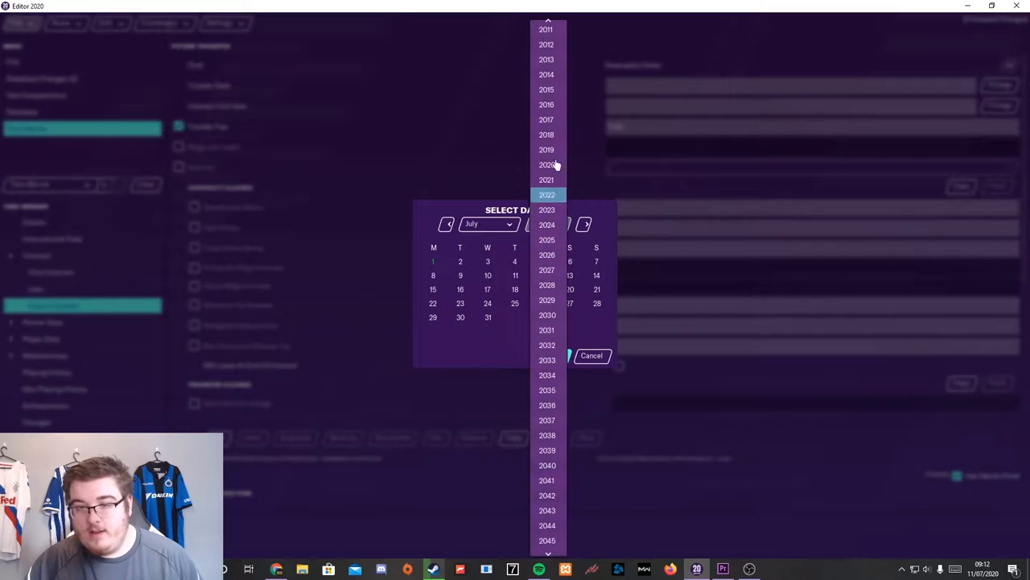
left_click(548, 195)
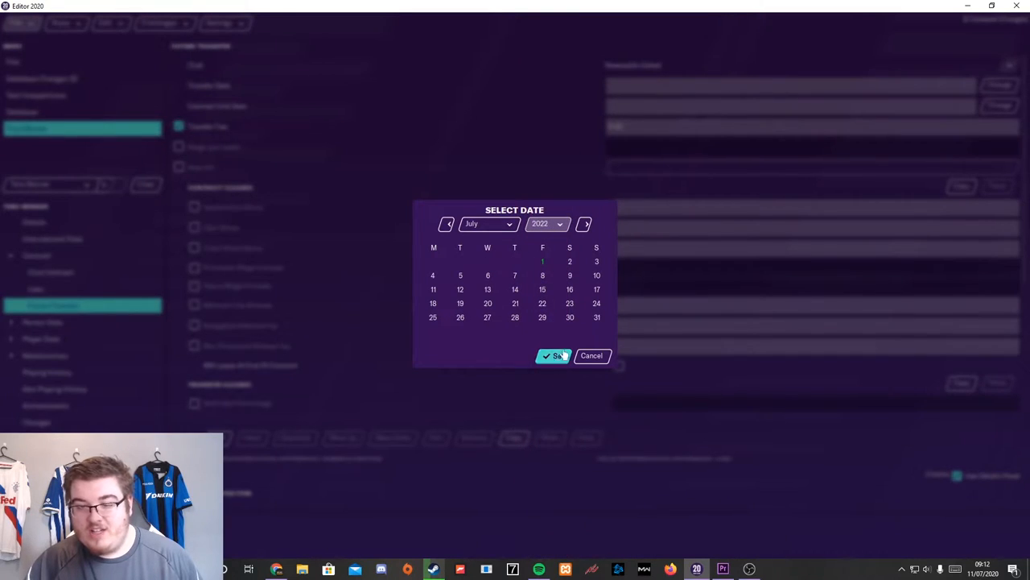
left_click(553, 356)
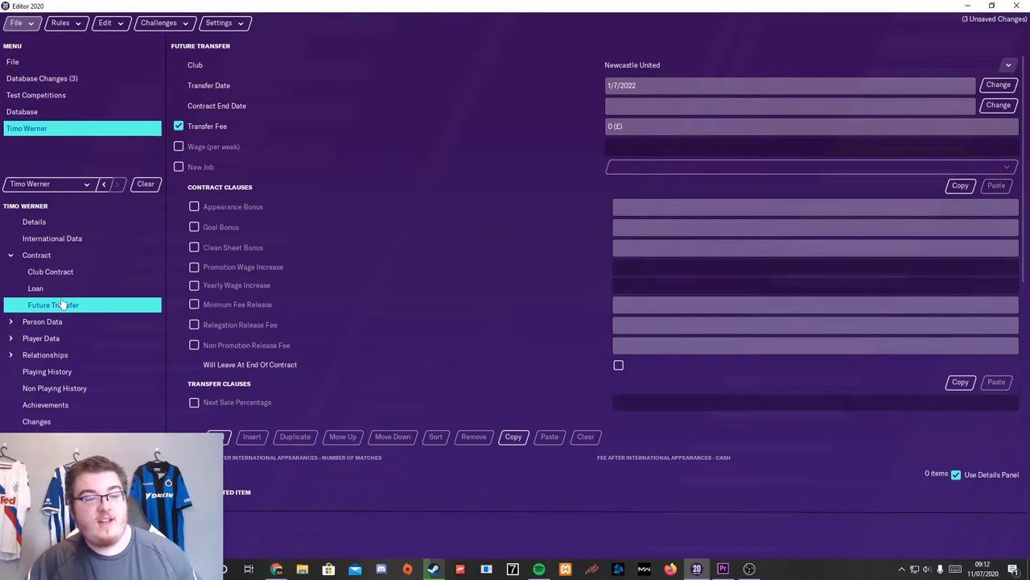
Add Sandro Tonali to Chelsea's players on loan from Brescia until 31st May 2020.
left_click(35, 288)
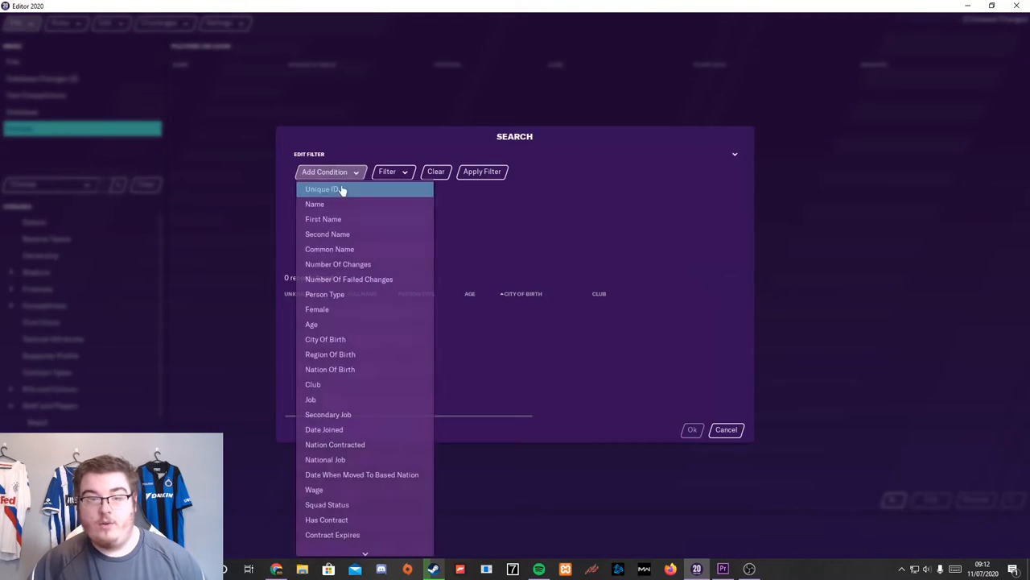
left_click(314, 203)
type("sandro tonali")
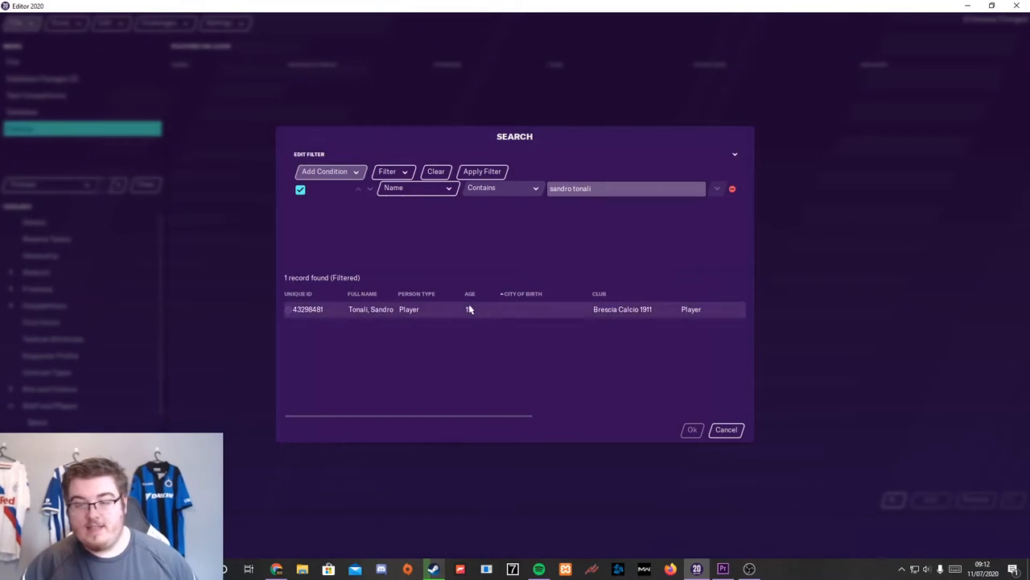
left_click(692, 428)
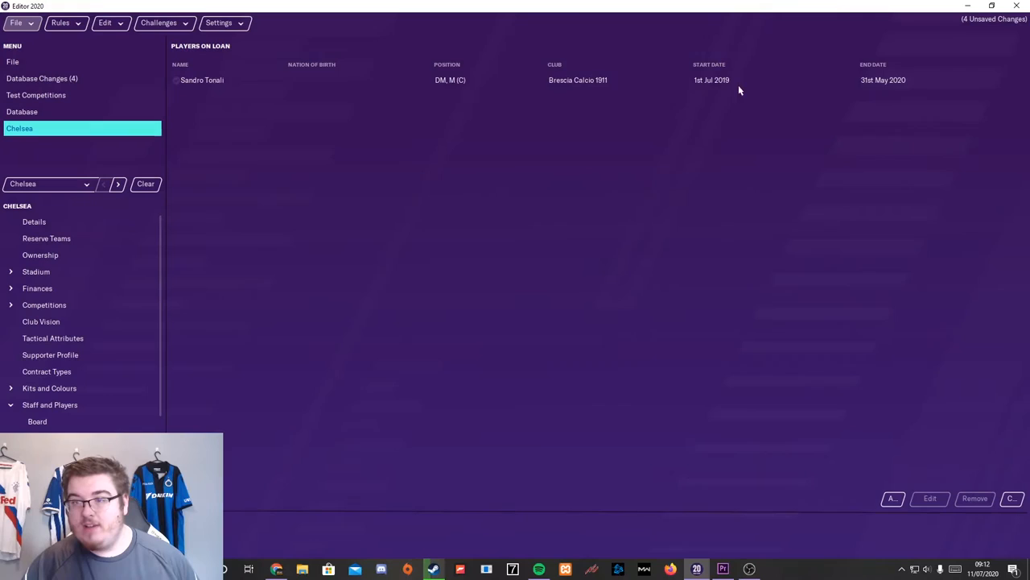
mouse_move(725, 94)
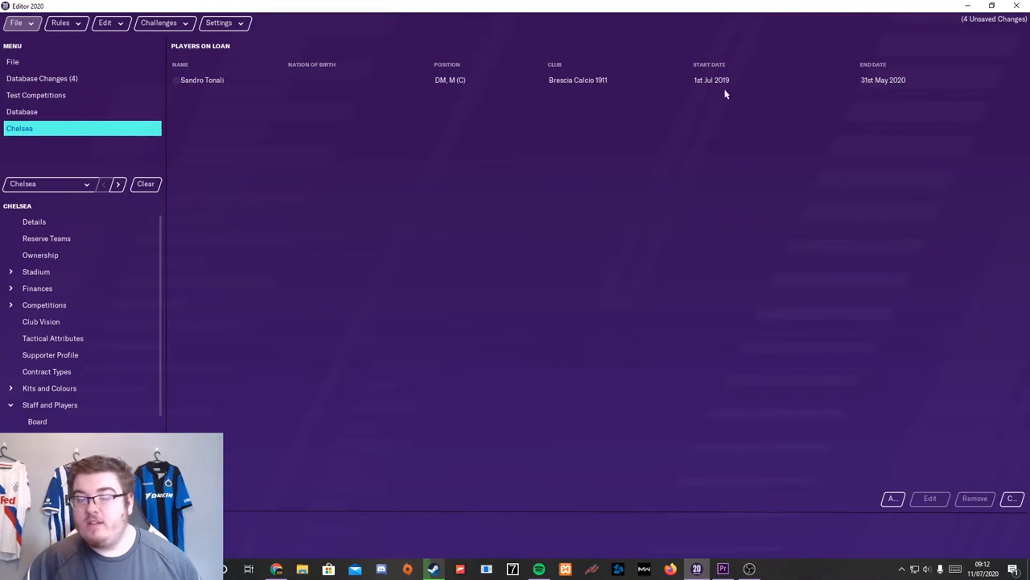
mouse_move(772, 137)
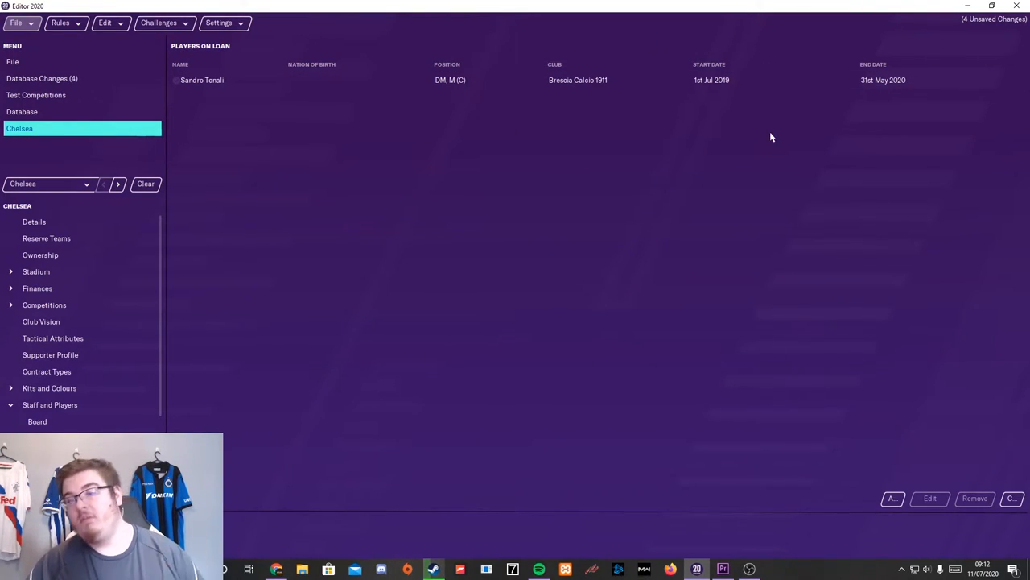
mouse_move(531, 79)
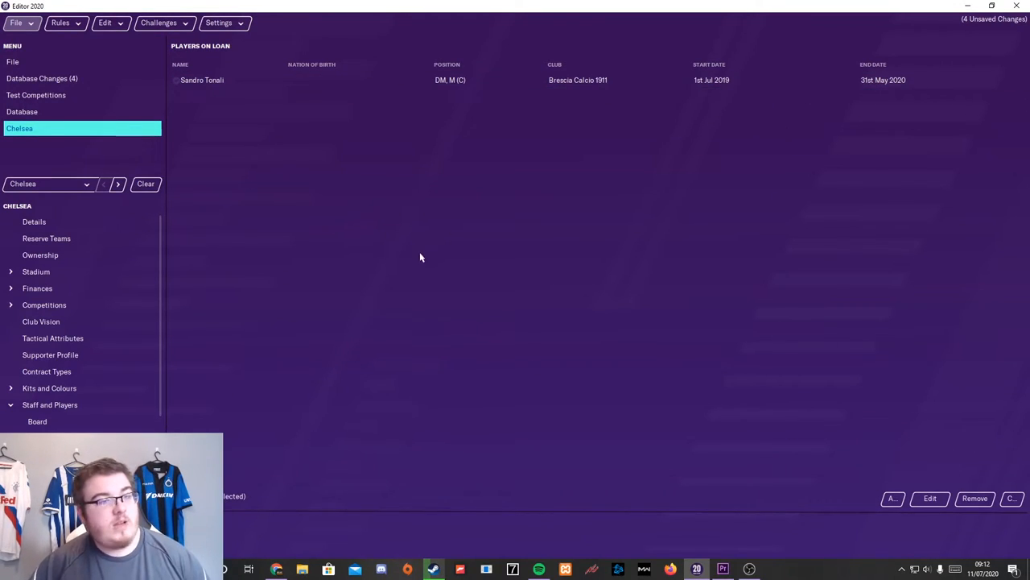
mouse_move(431, 245)
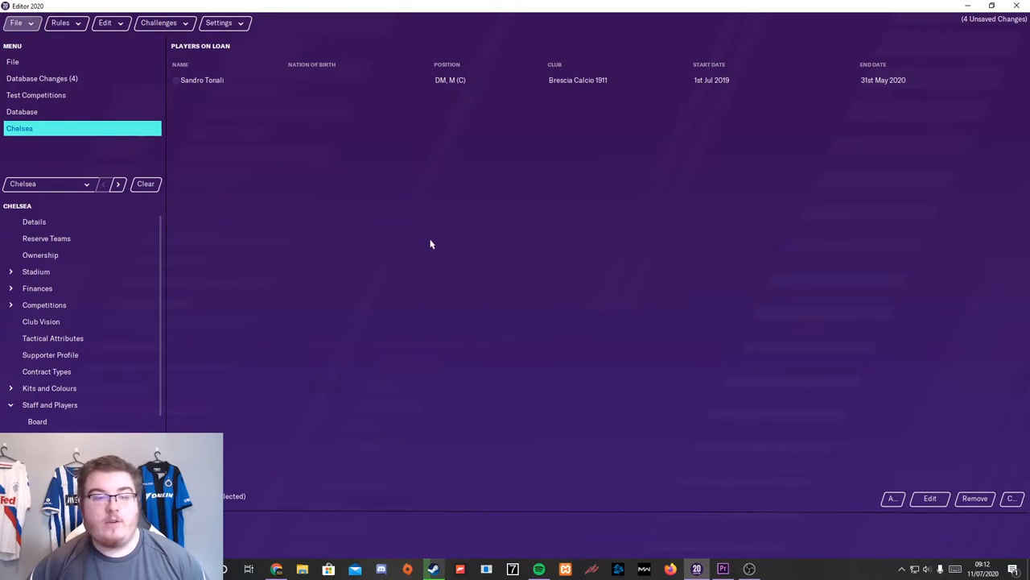
mouse_move(431, 216)
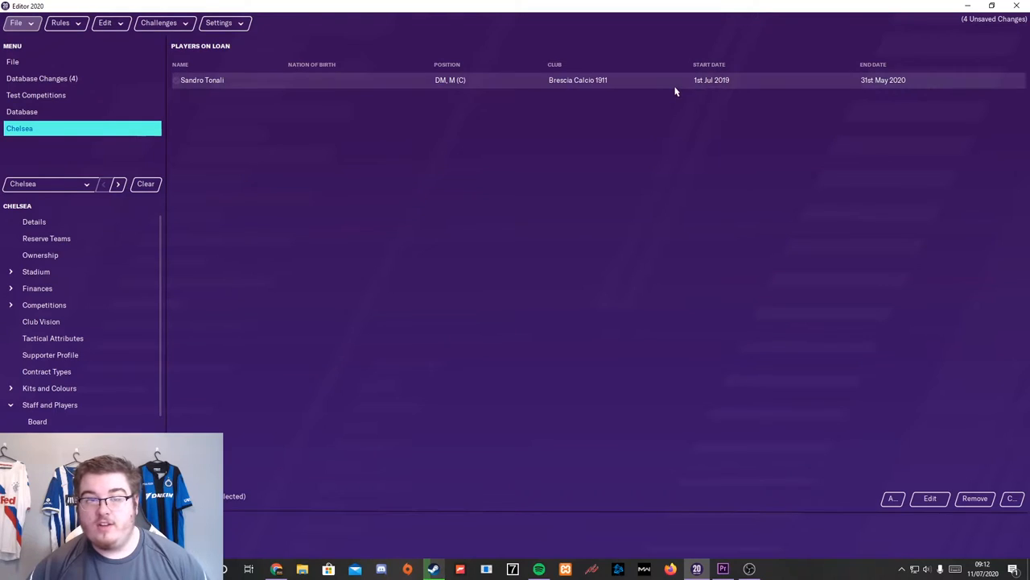
Save the editor data locally under the title 'Chelsea Transfers'.
left_click(16, 22)
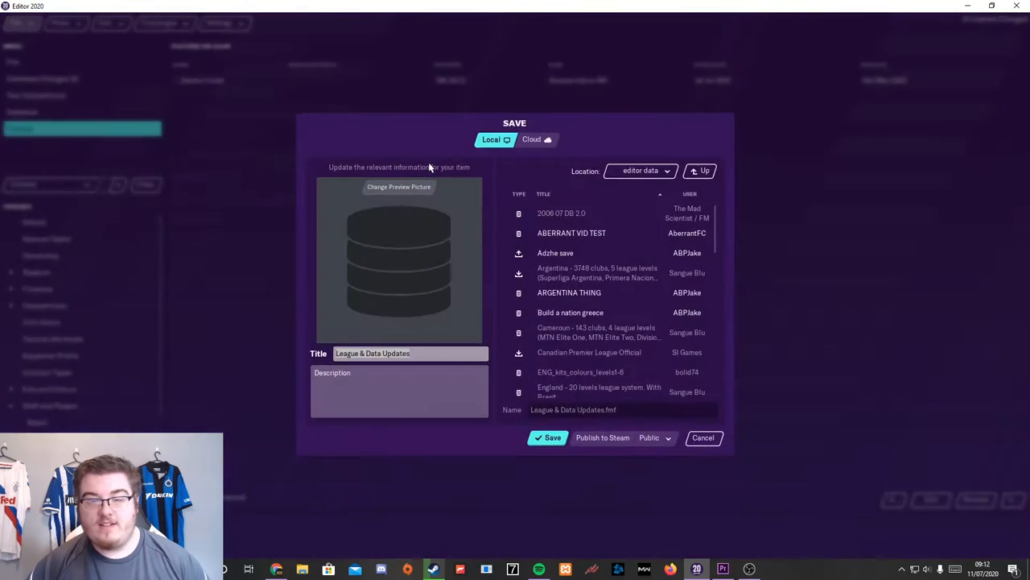
type("Chea")
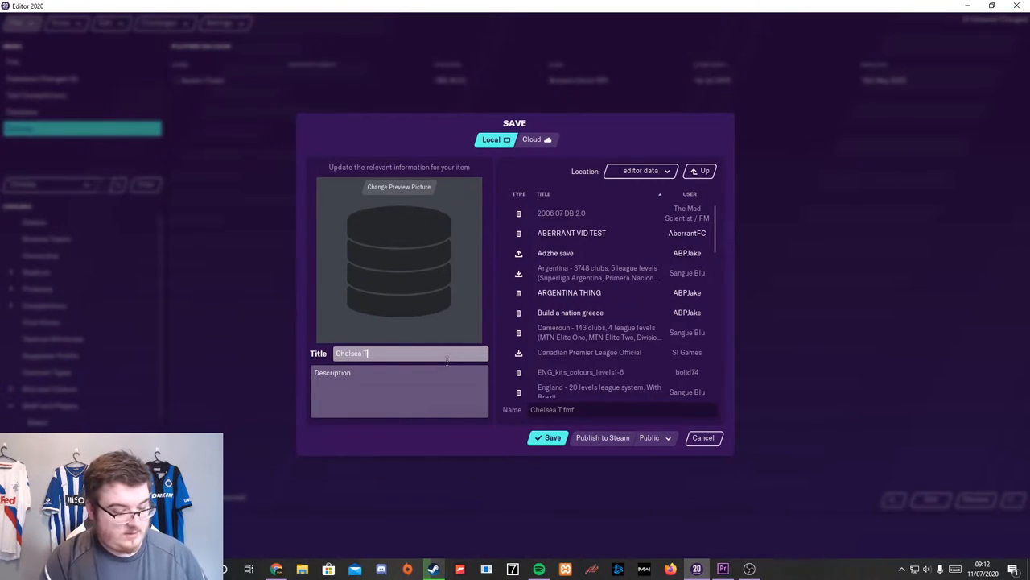
type("ransfers")
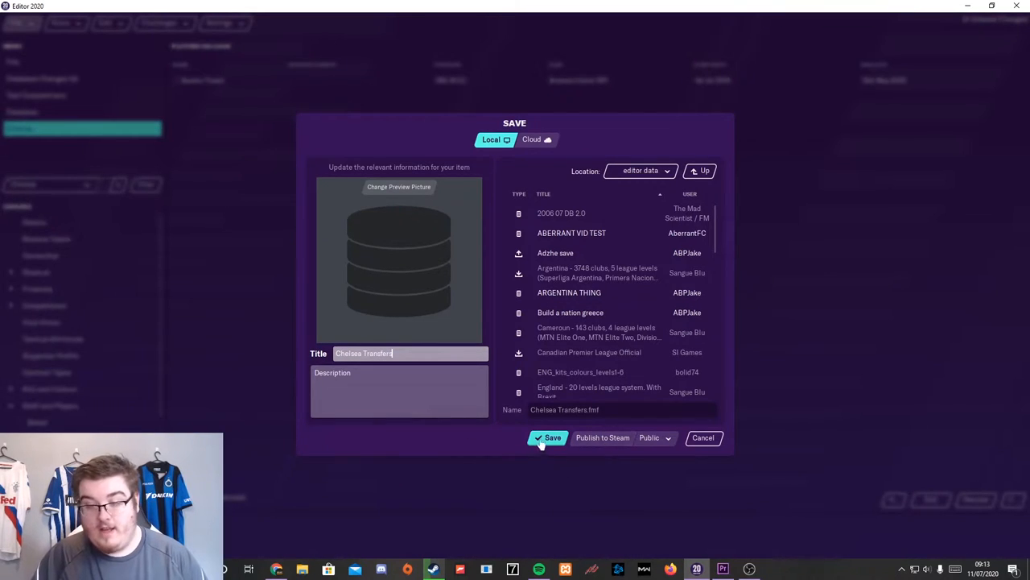
left_click(548, 438)
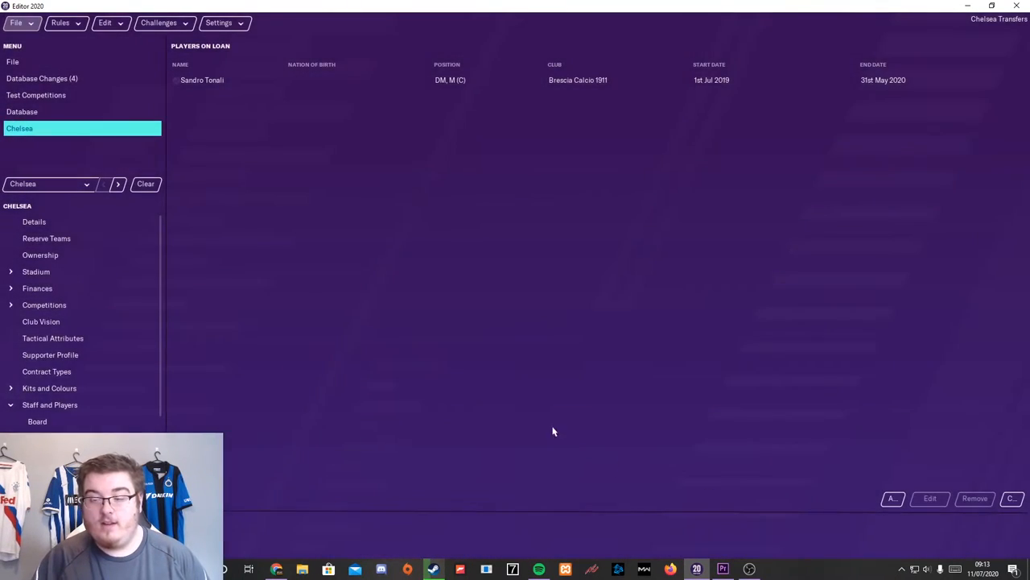
mouse_move(367, 190)
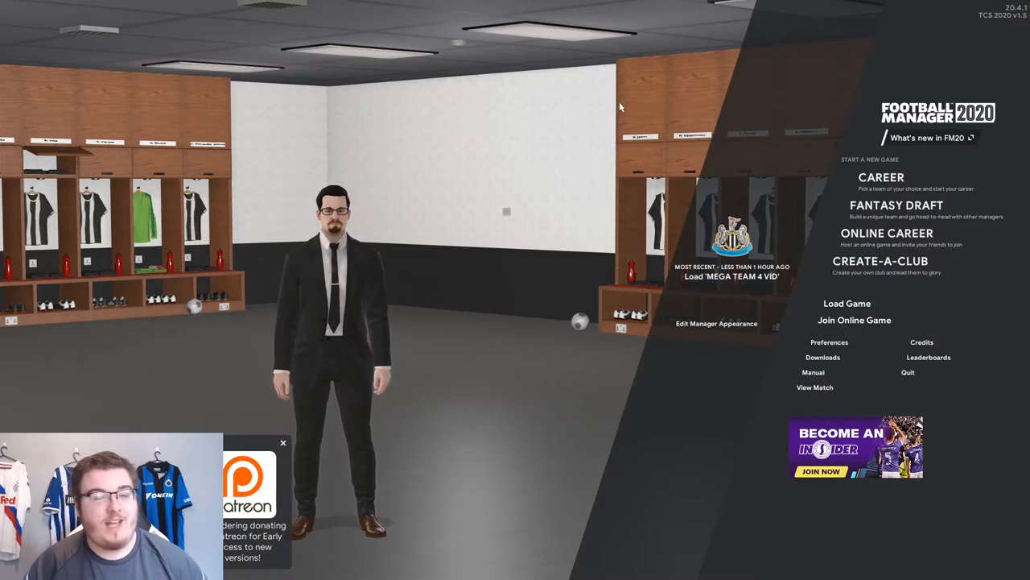
mouse_move(882, 177)
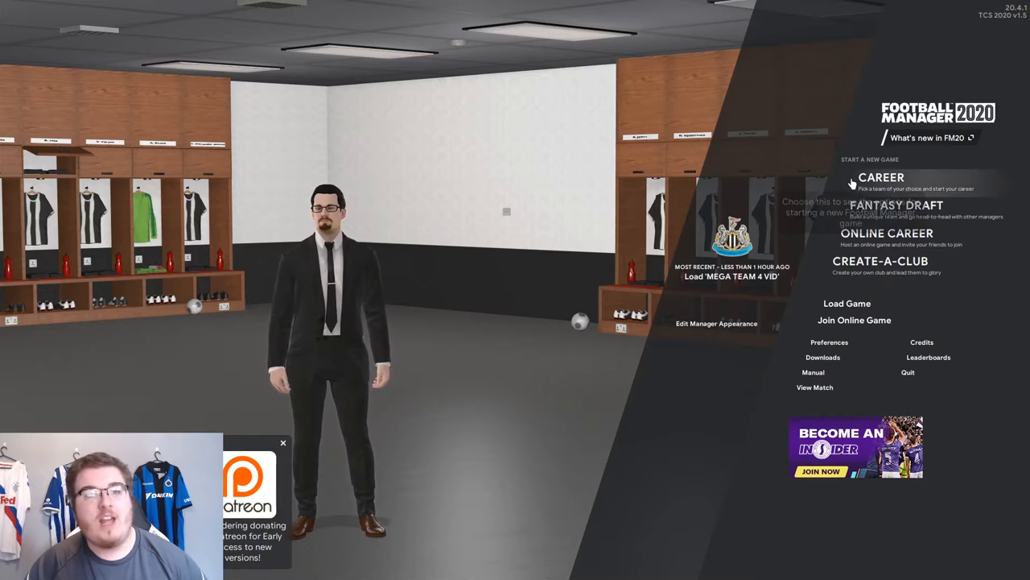
Begin a new career with the Chelsea Transfers editor file ticked and enter Advanced Setup.
left_click(883, 177)
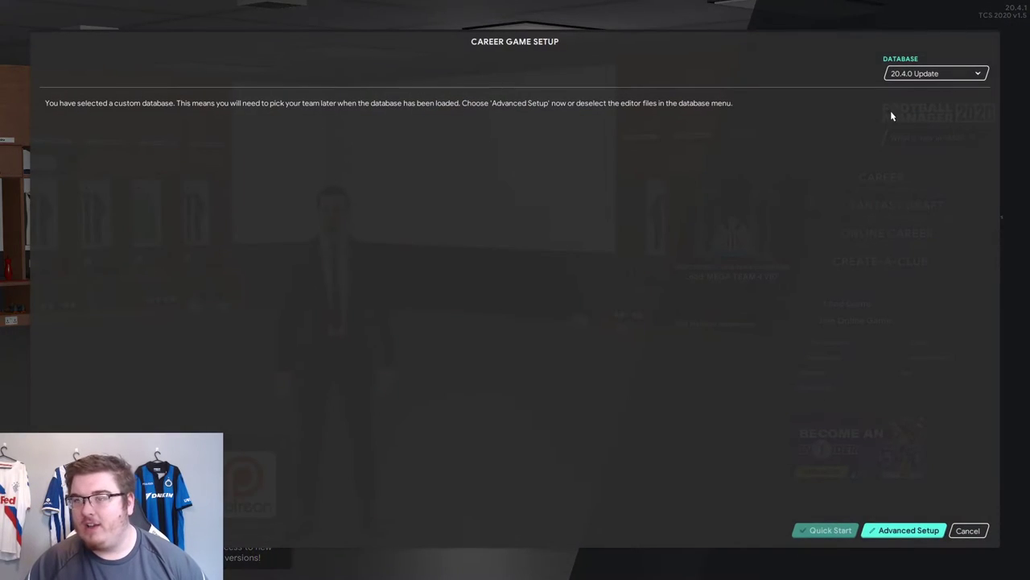
left_click(935, 74)
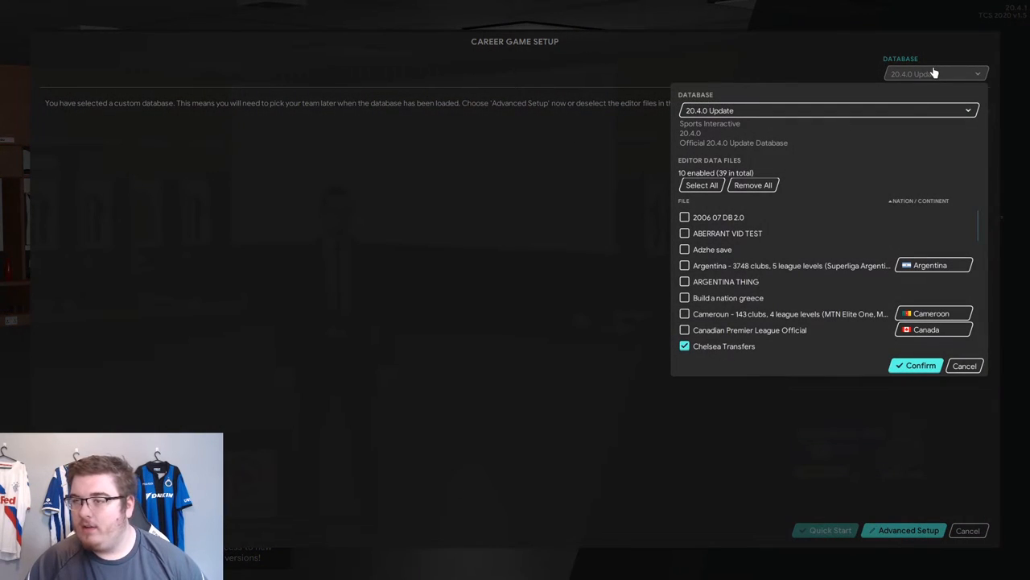
scroll("down", 3)
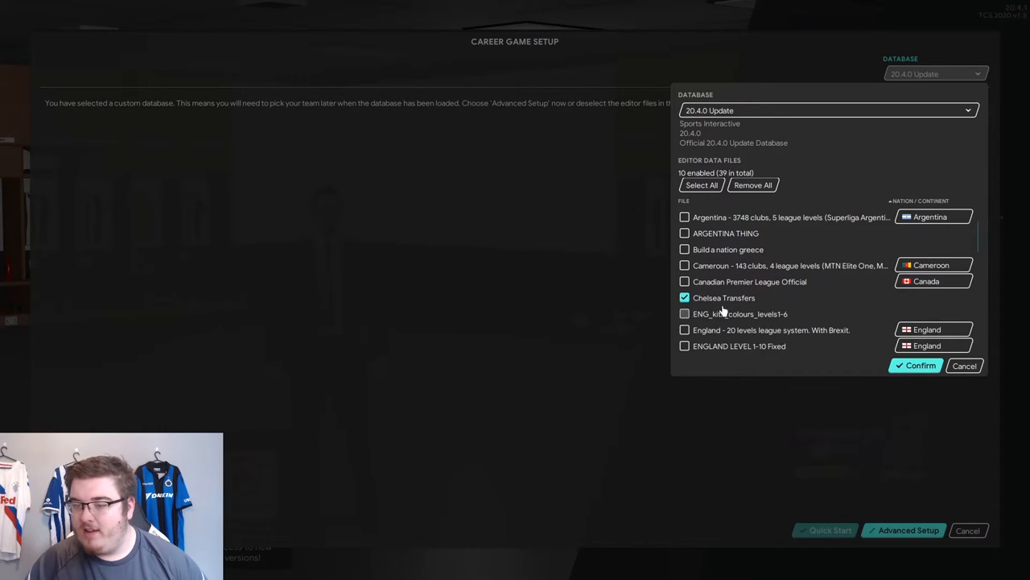
mouse_move(867, 341)
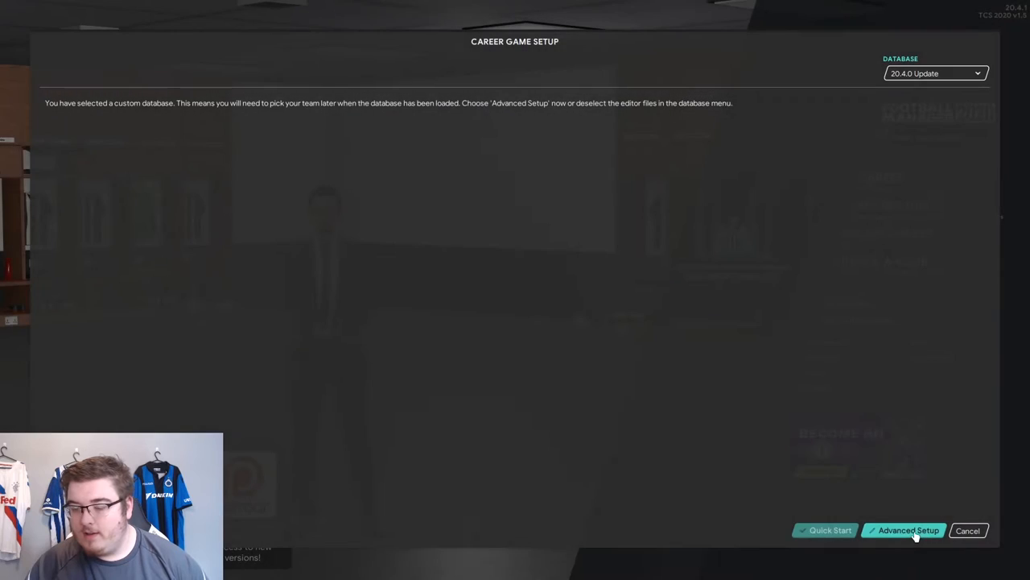
left_click(908, 530)
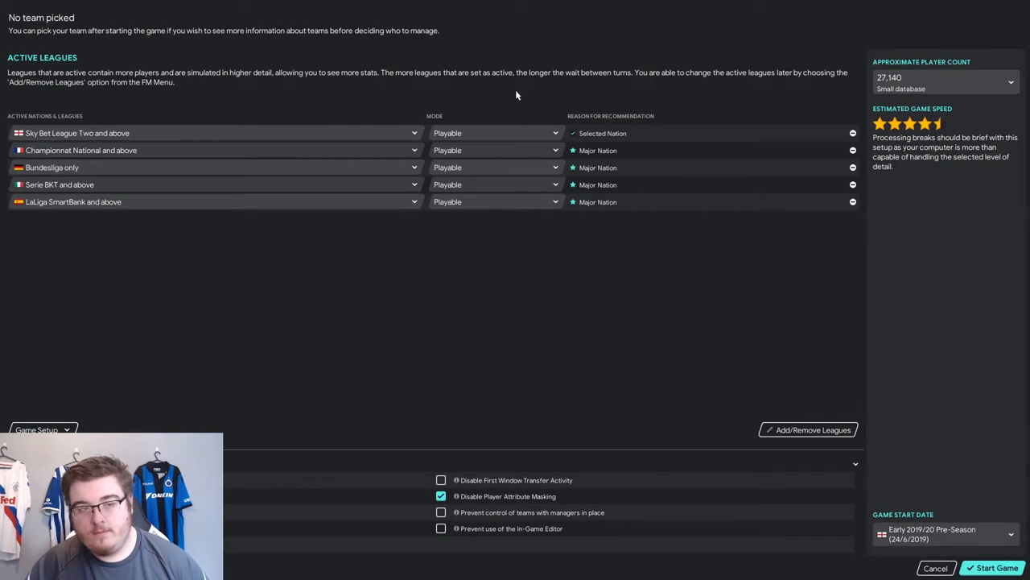
mouse_move(854, 151)
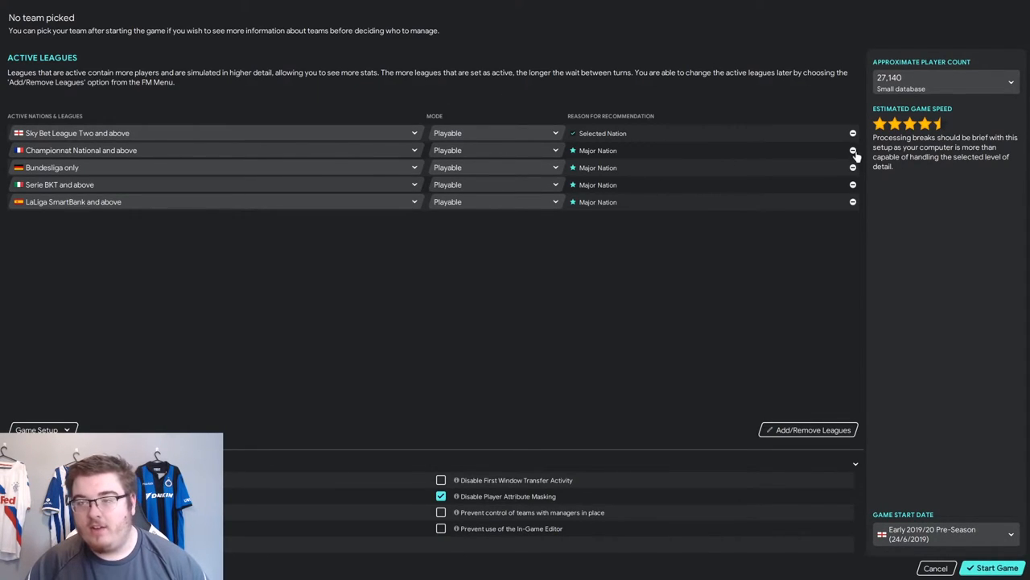
Keep only the English Premier League active and start the game in England.
left_click(854, 151)
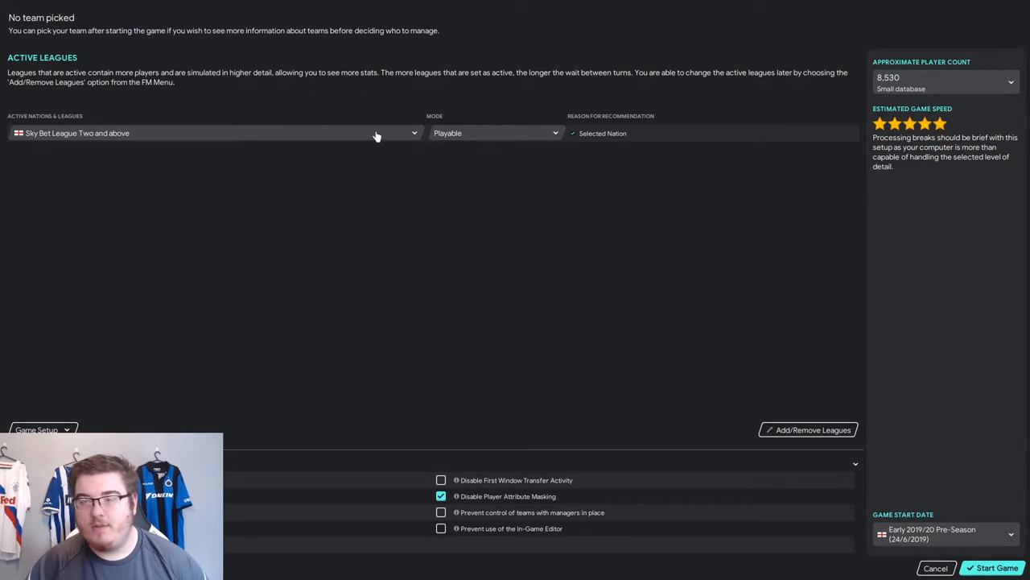
left_click(213, 132)
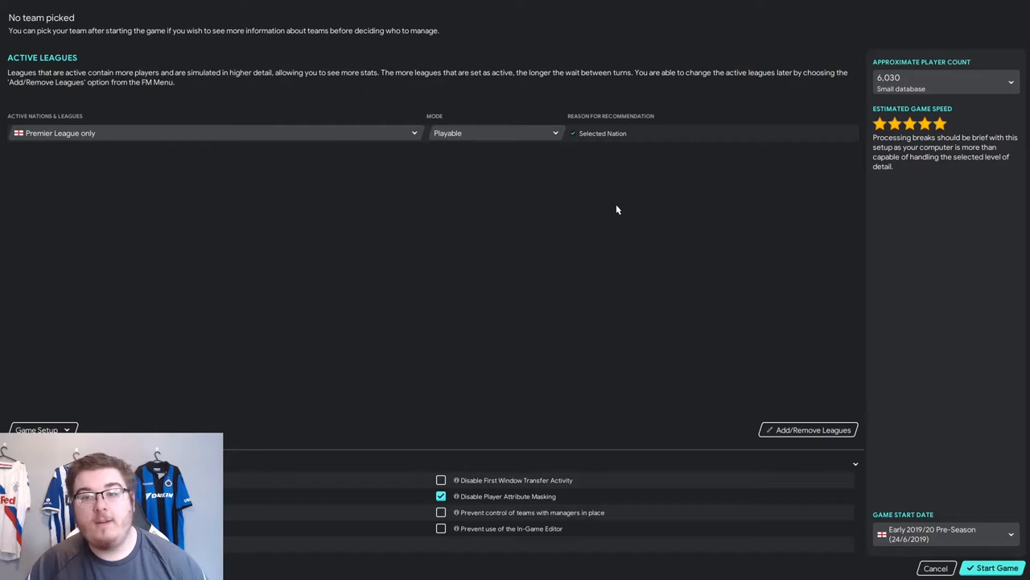
left_click(997, 567)
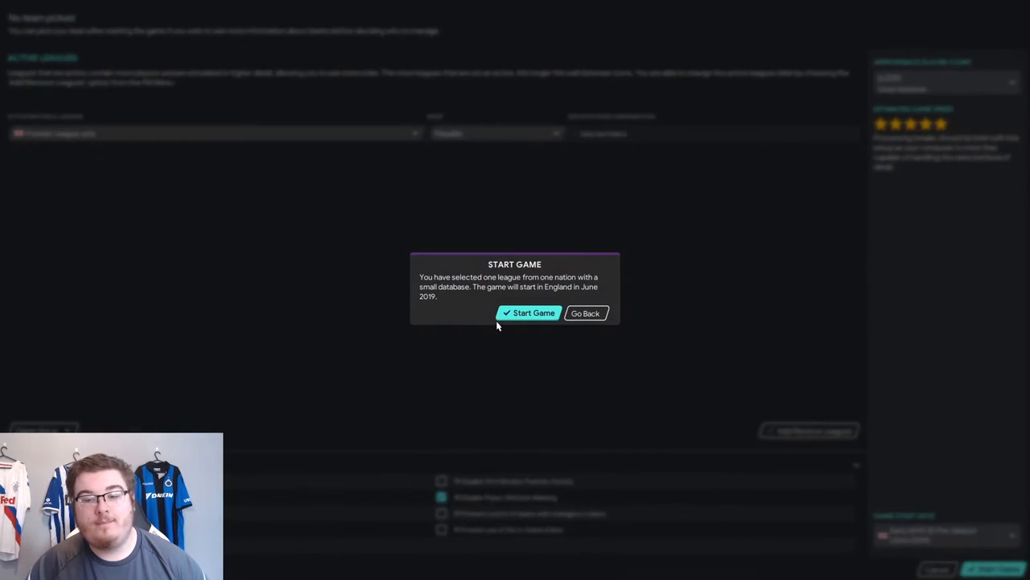
left_click(528, 312)
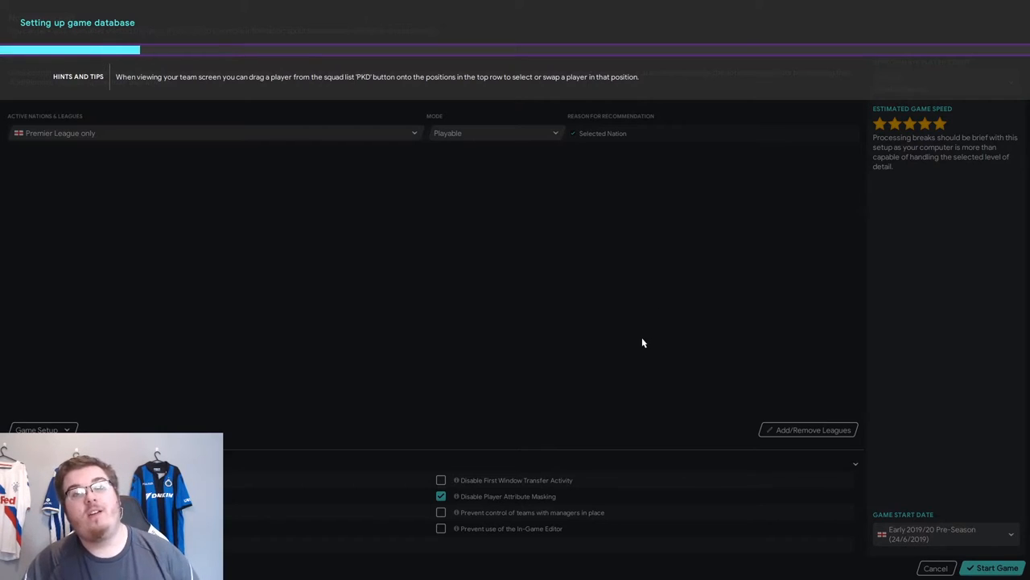
left_click(992, 567)
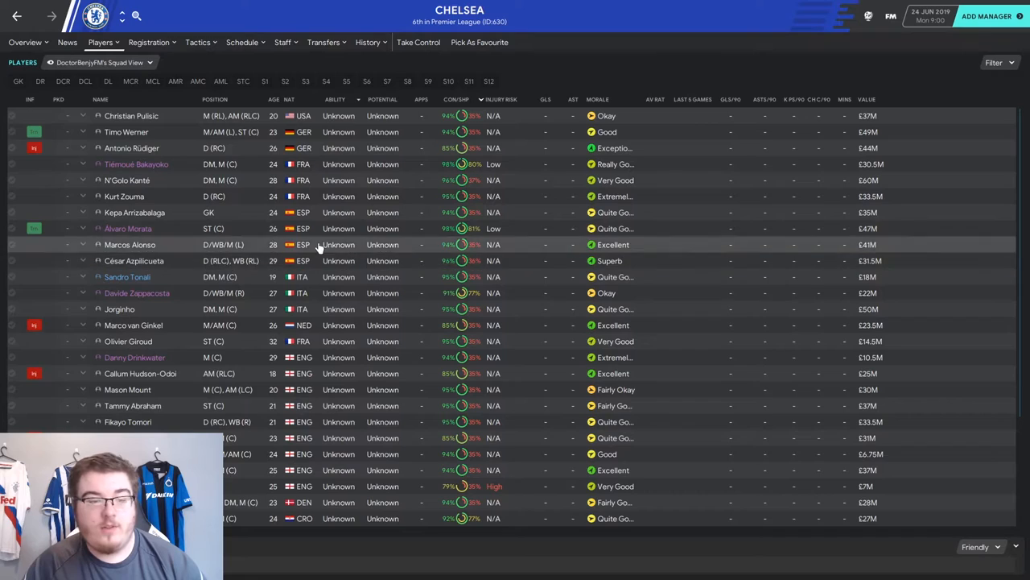
left_click(127, 277)
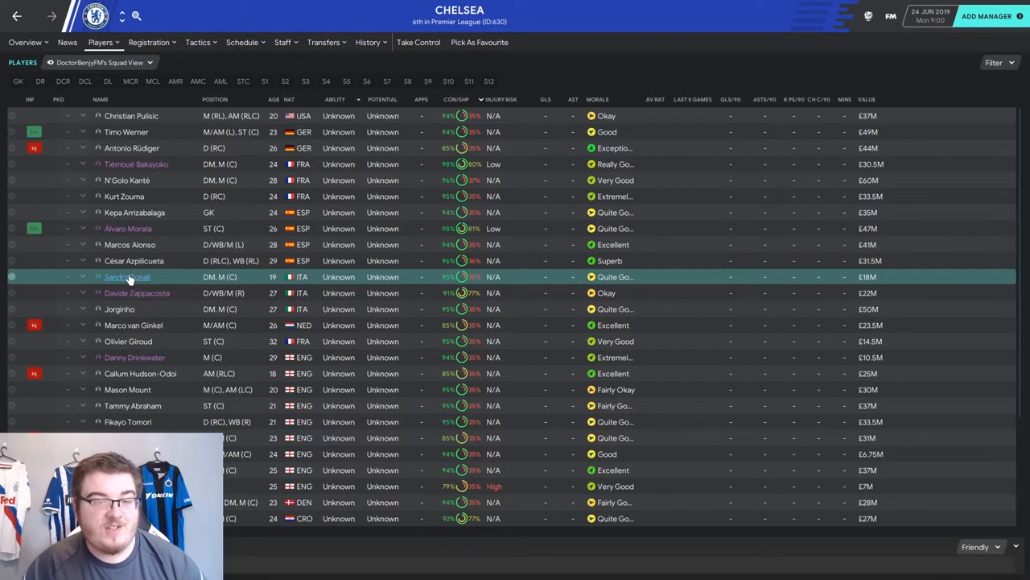
double_click(126, 277)
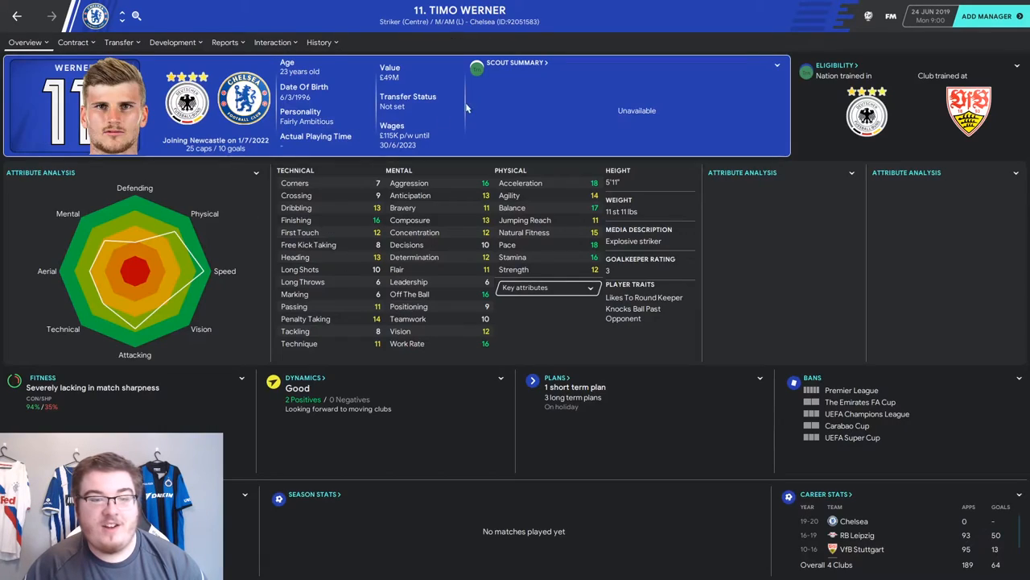
mouse_move(476, 81)
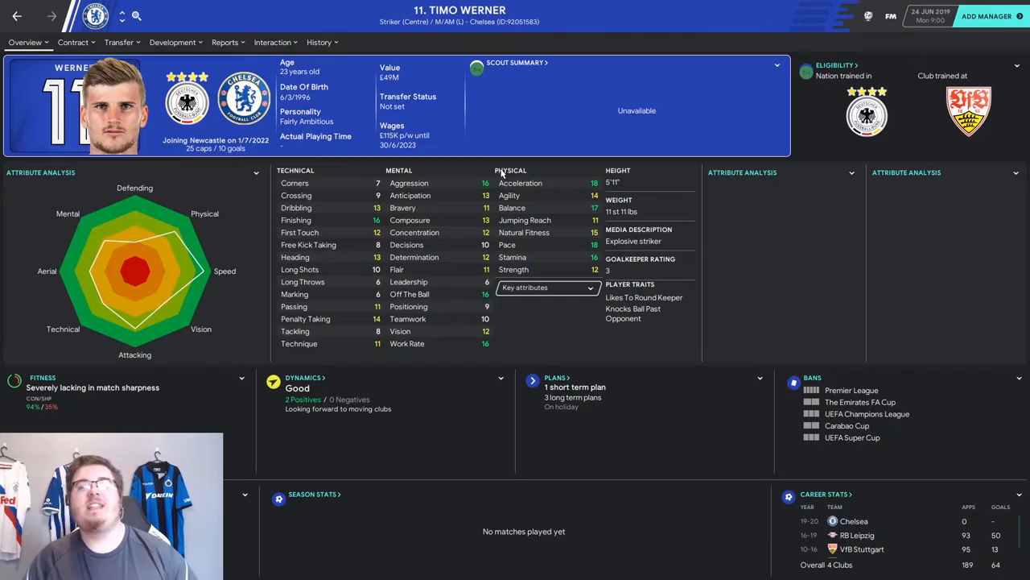
mouse_move(383, 29)
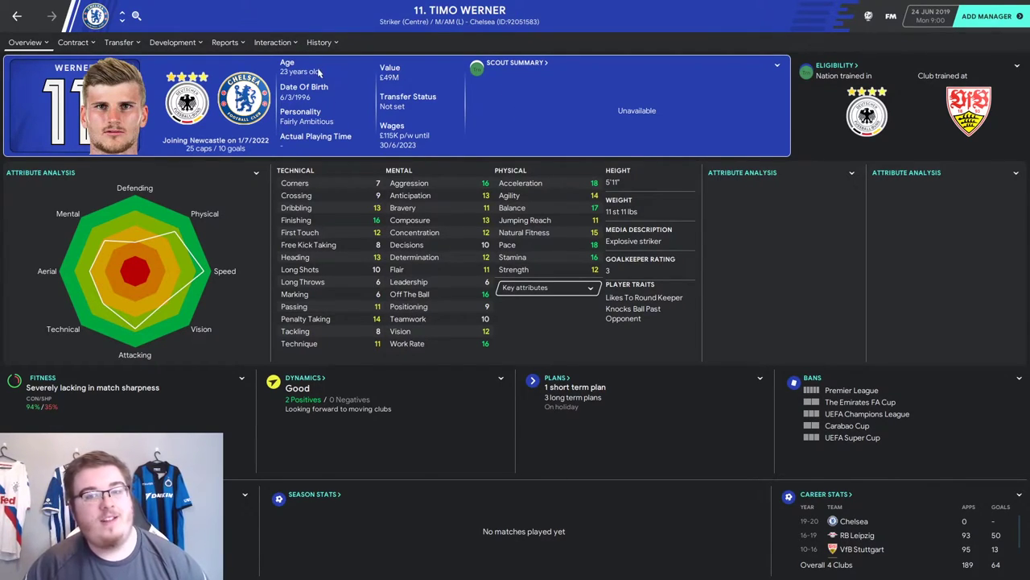
mouse_move(309, 87)
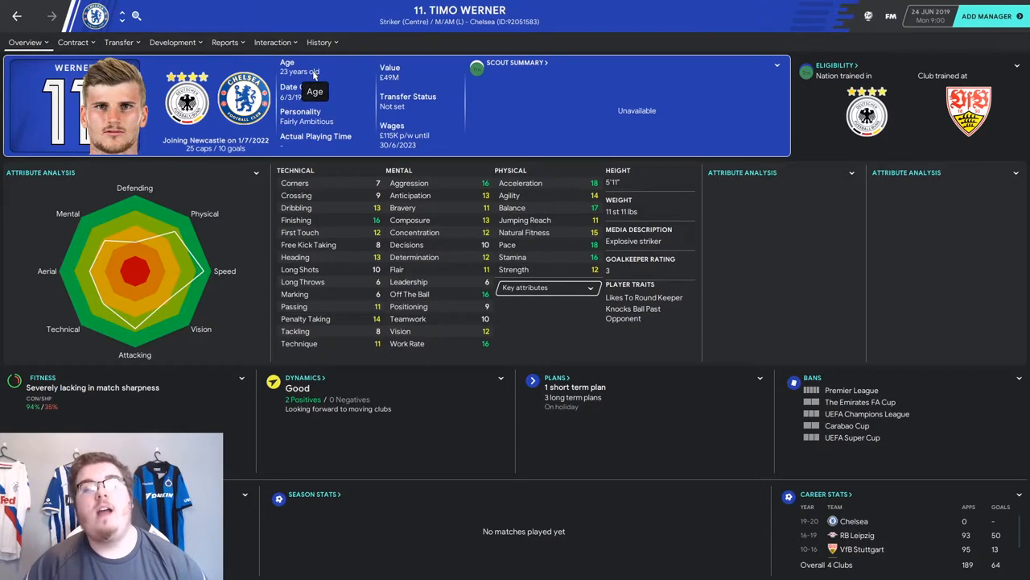
mouse_move(310, 87)
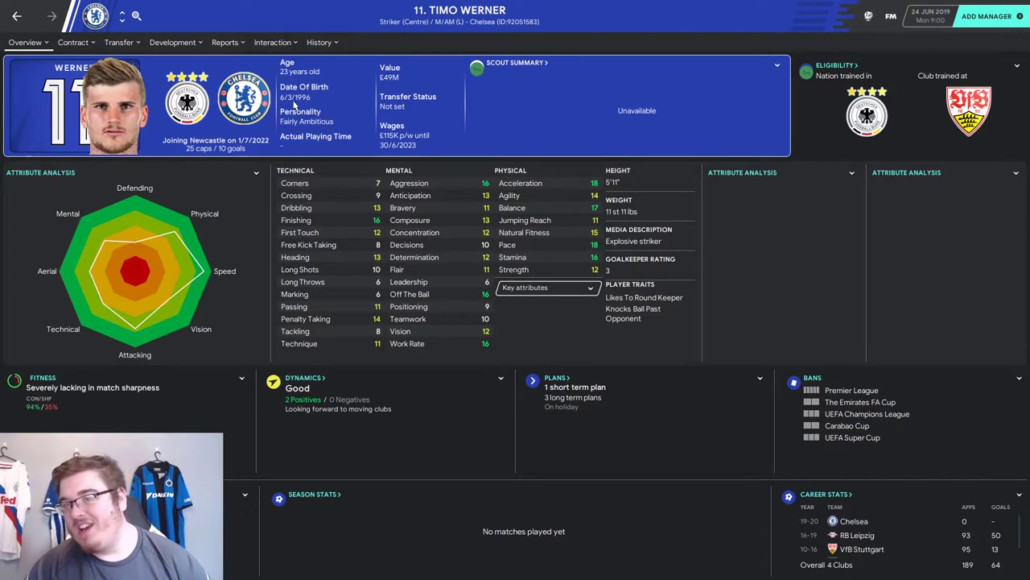
mouse_move(454, 126)
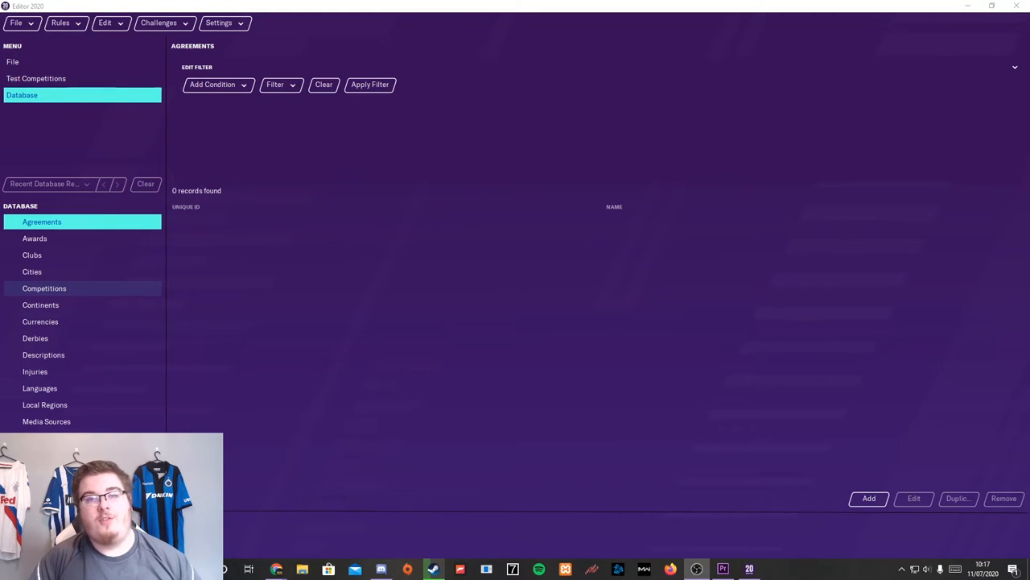
mouse_move(71, 261)
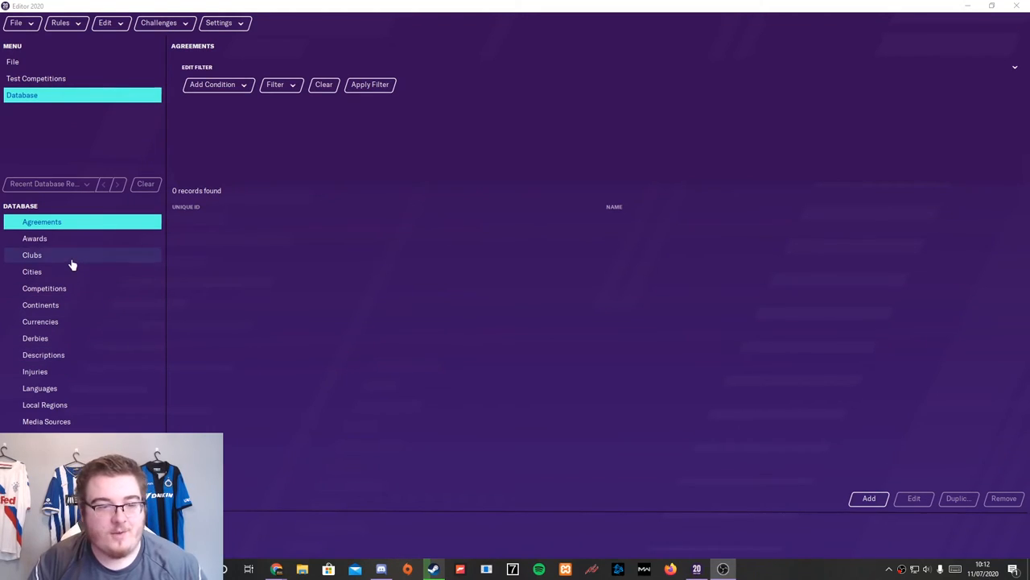
Filter clubs by 'newcas' and enter Newcastle United's Players section.
left_click(32, 255)
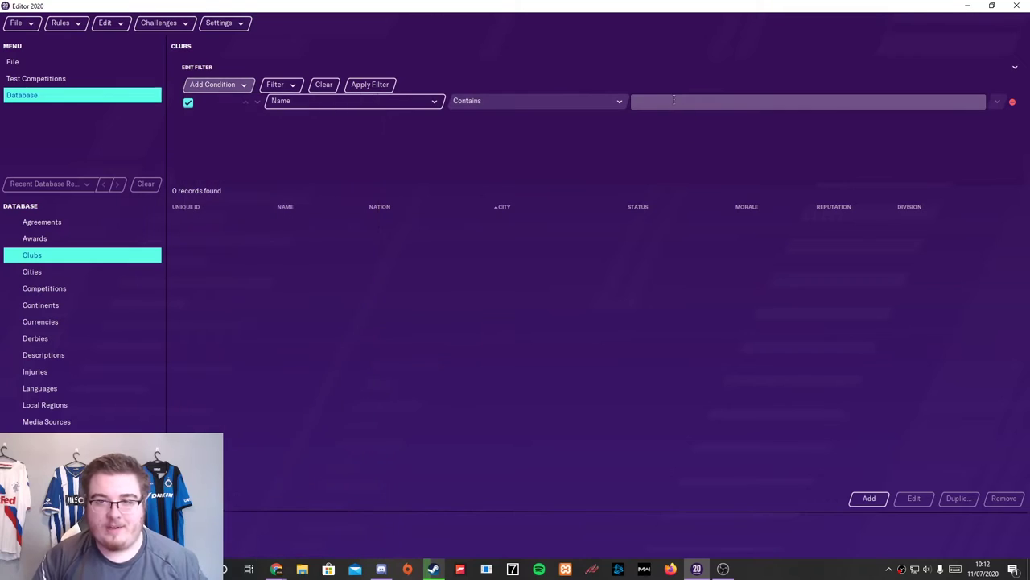
type("newcas")
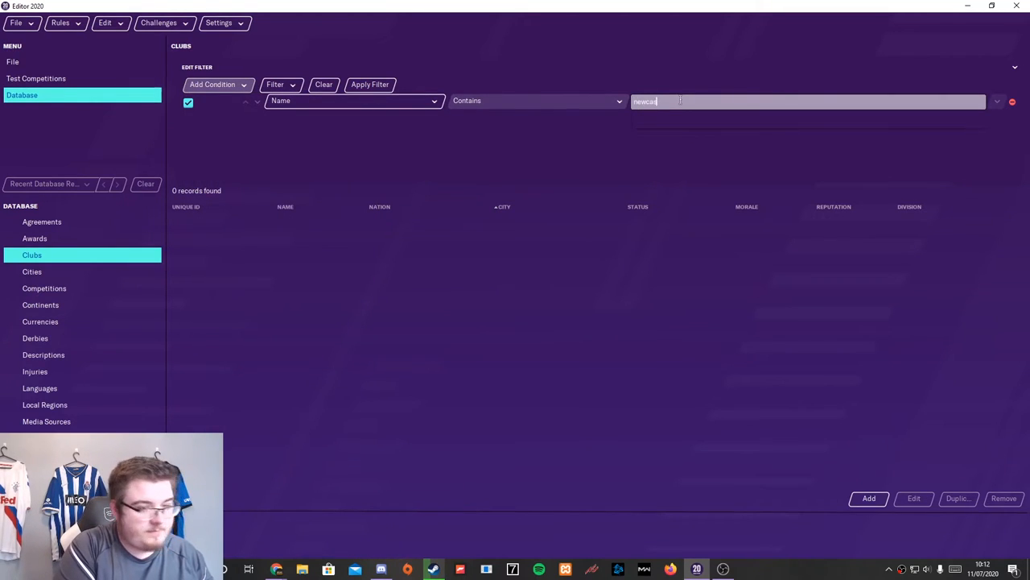
left_click(371, 84)
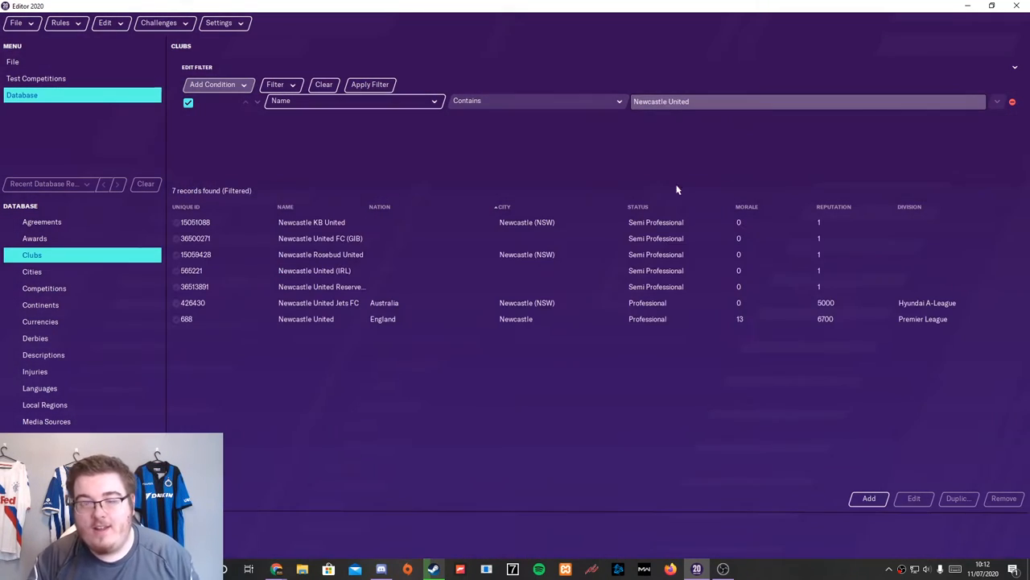
double_click(306, 319)
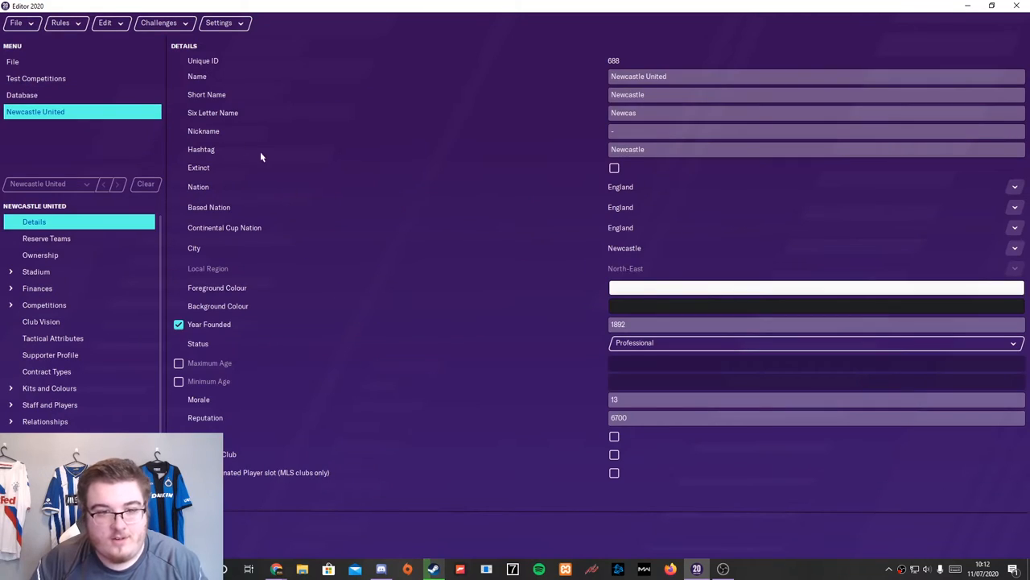
left_click(37, 422)
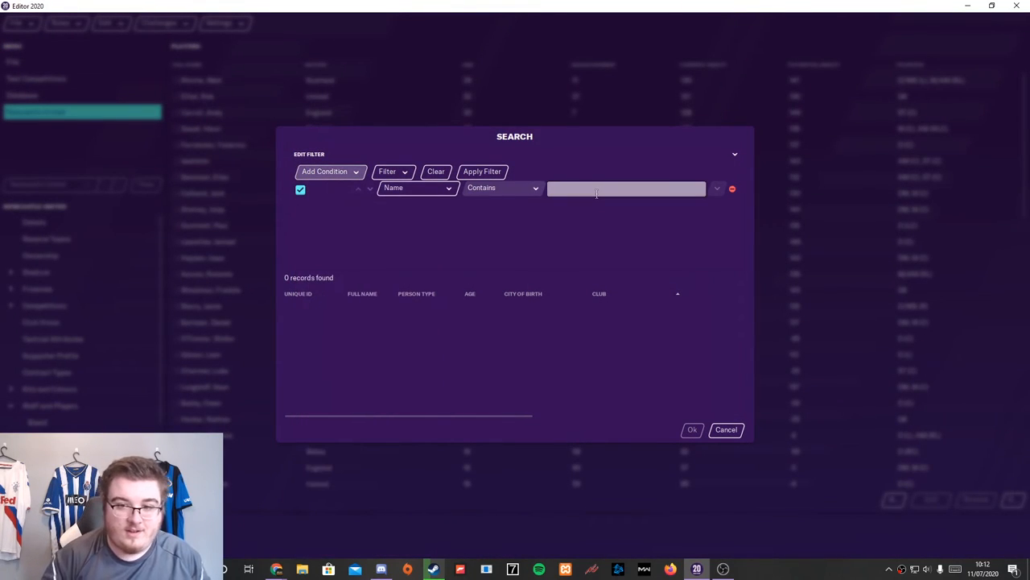
Add Kylian Mbappé and André Onana to Newcastle's squad through name searches.
type("mbappe")
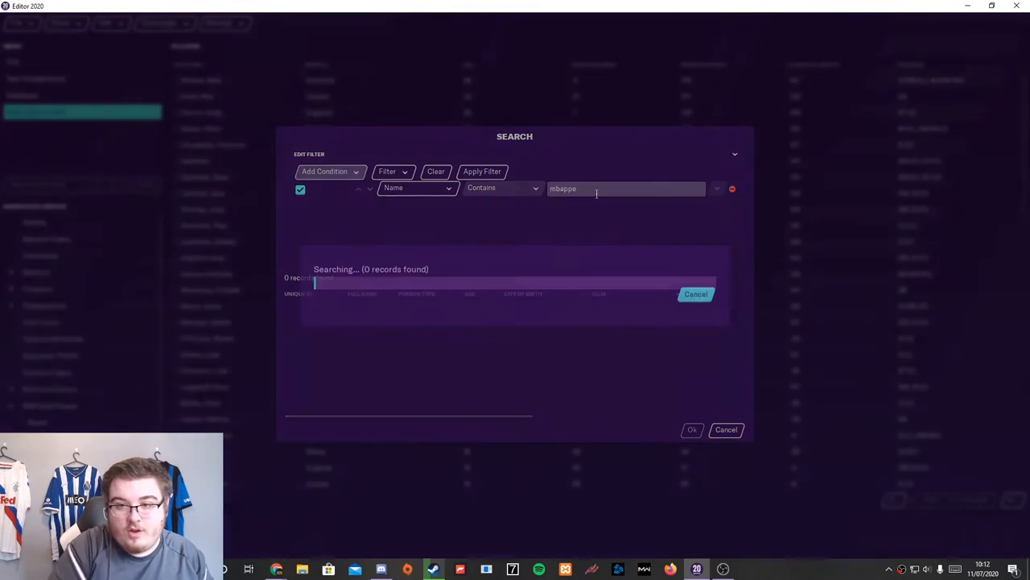
left_click(483, 171)
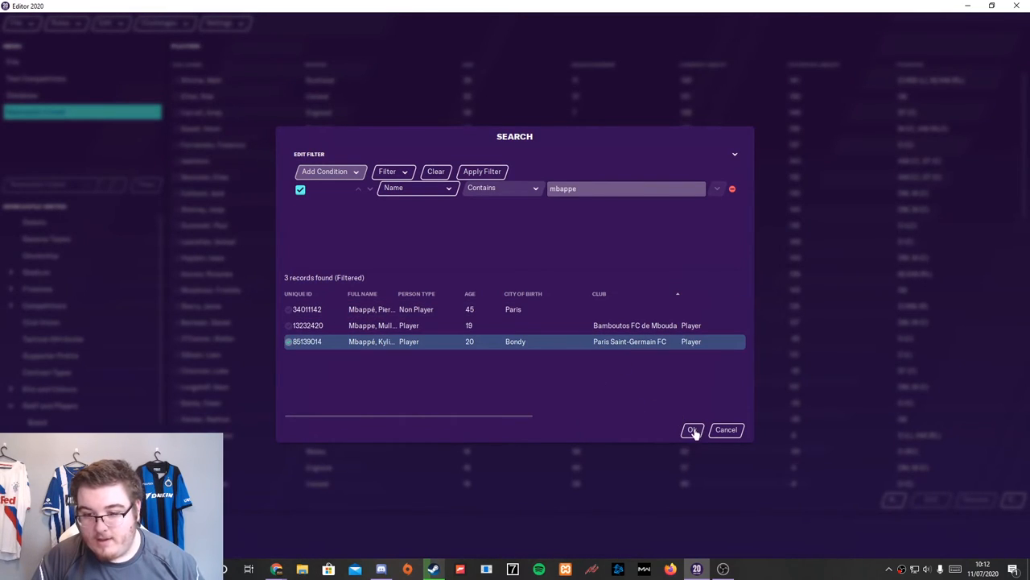
left_click(691, 428)
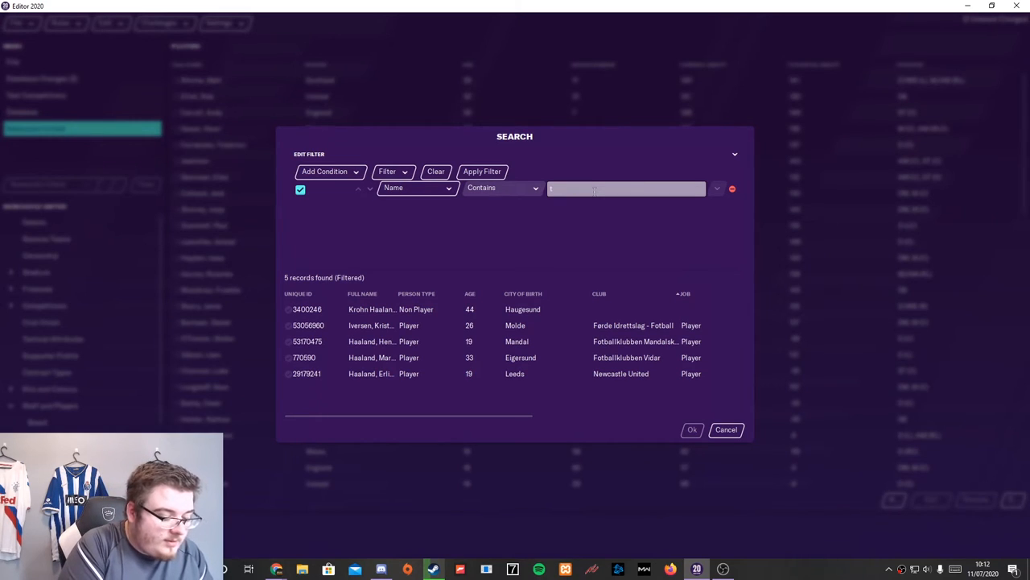
type("trent a")
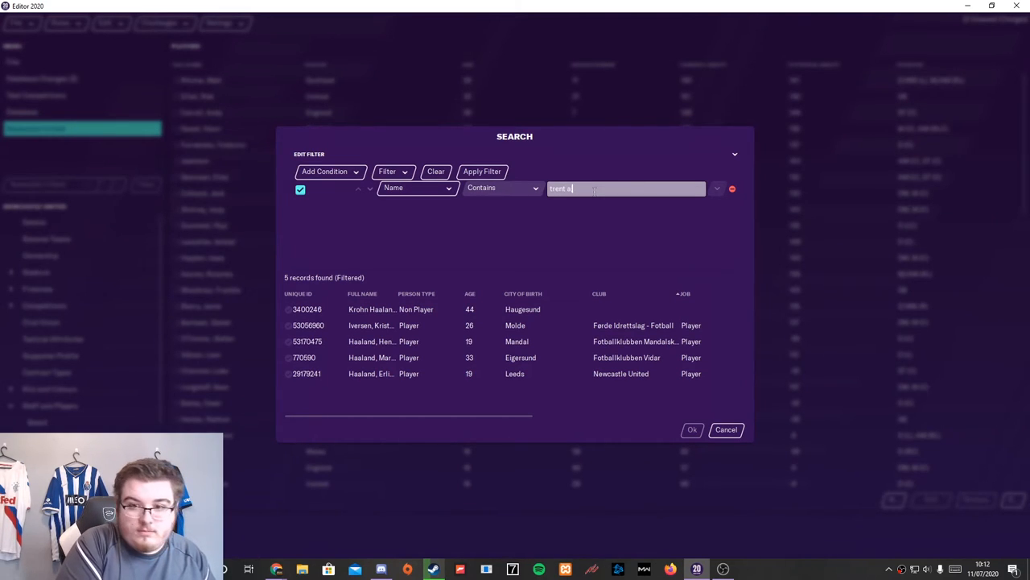
left_click(481, 170)
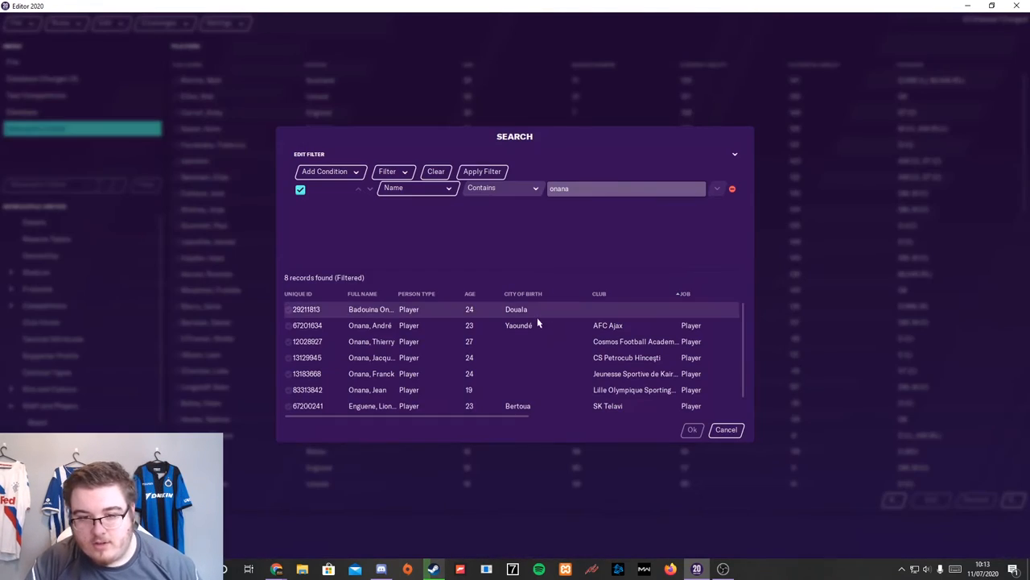
left_click(725, 429)
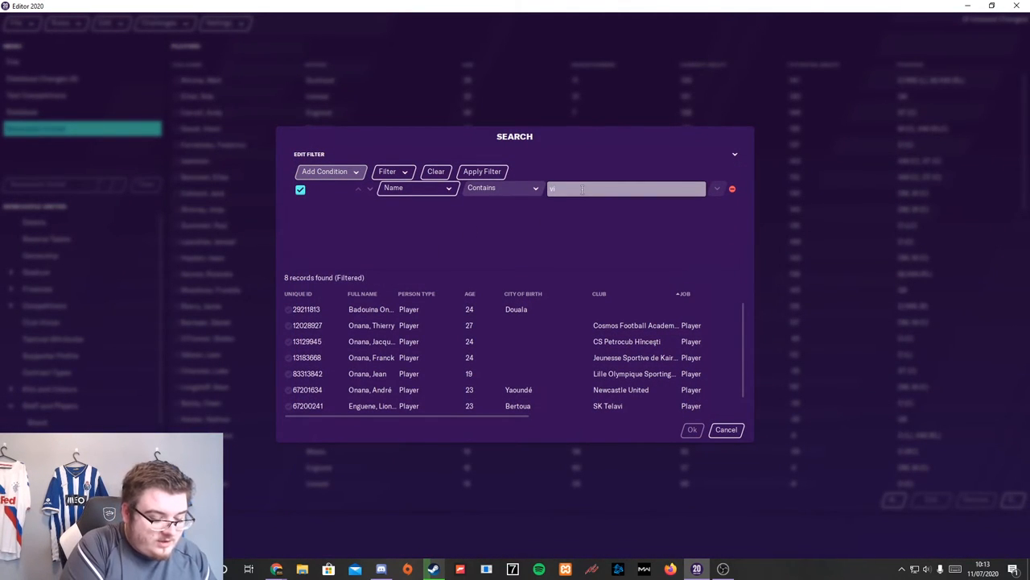
Add Virgil van Dijk to Newcastle's squad from the search results.
type("dijk")
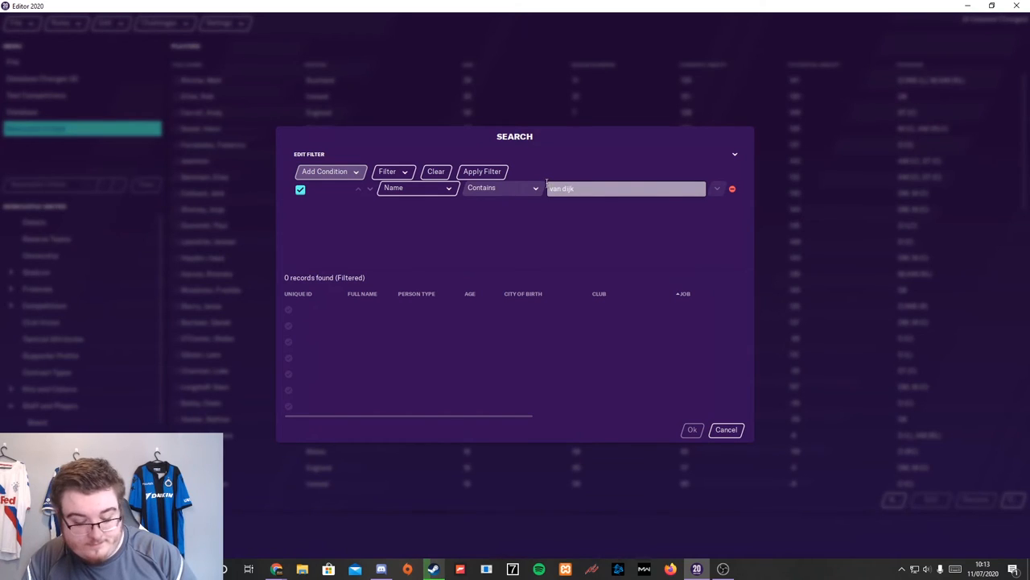
left_click(481, 170)
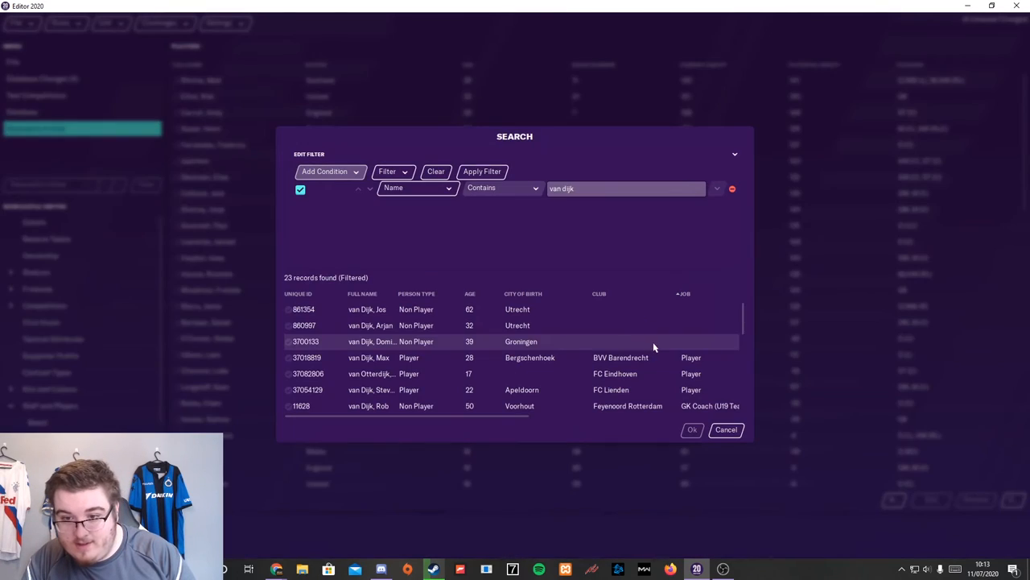
scroll("down", 3)
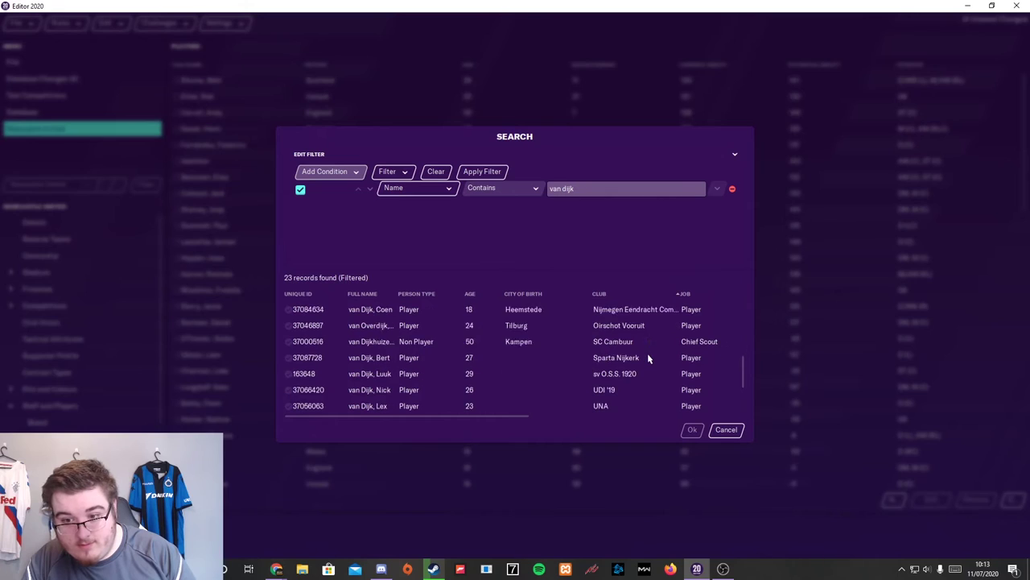
scroll("up", 3)
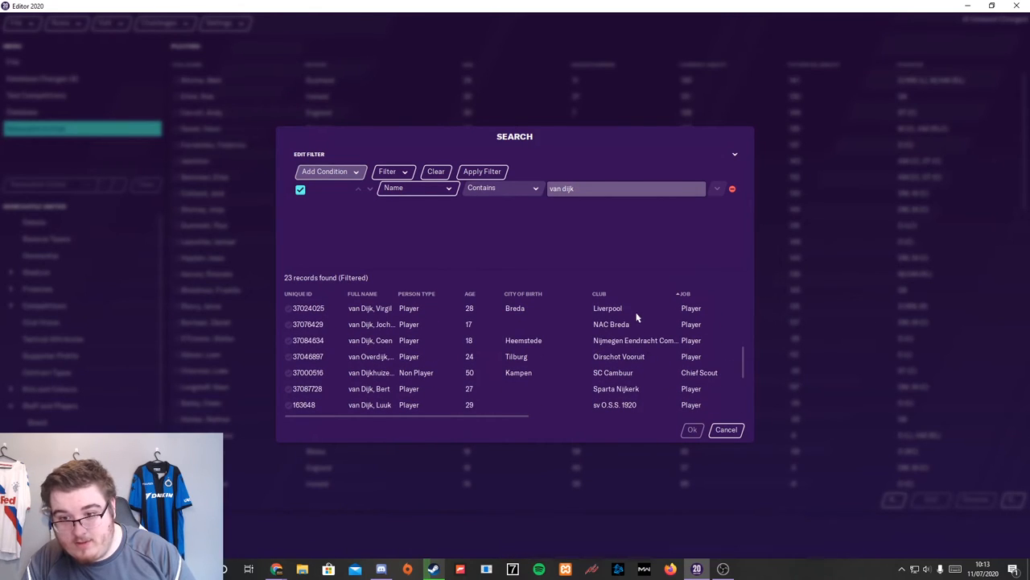
left_click(724, 429)
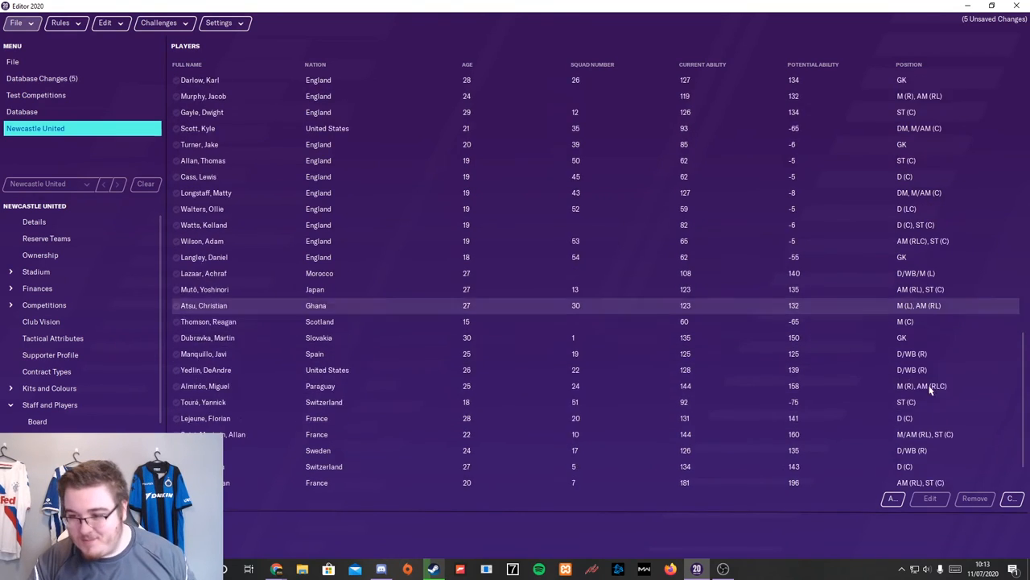
Scroll Newcastle's player list down to the newly added signings.
scroll("down", 3)
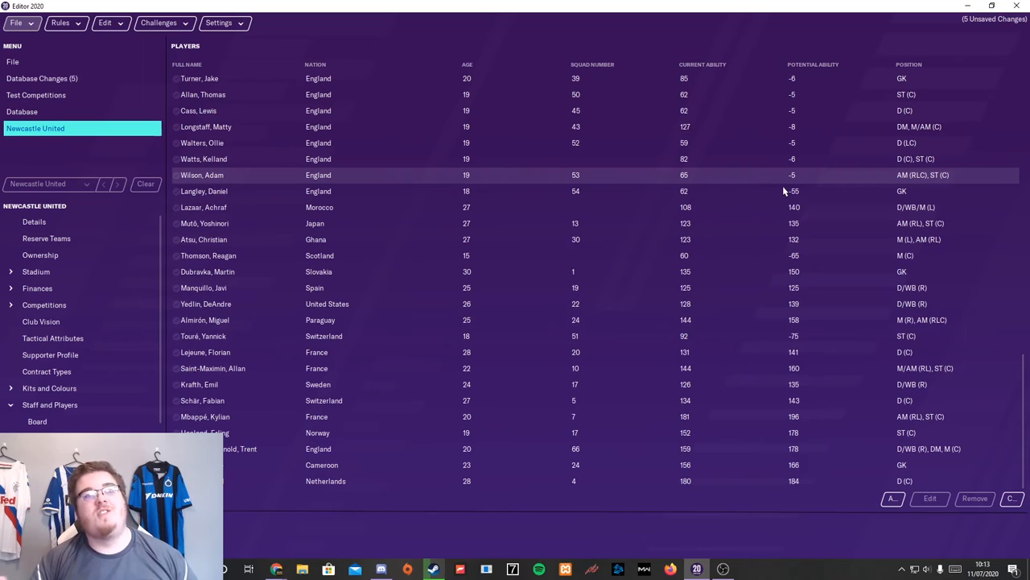
mouse_move(757, 178)
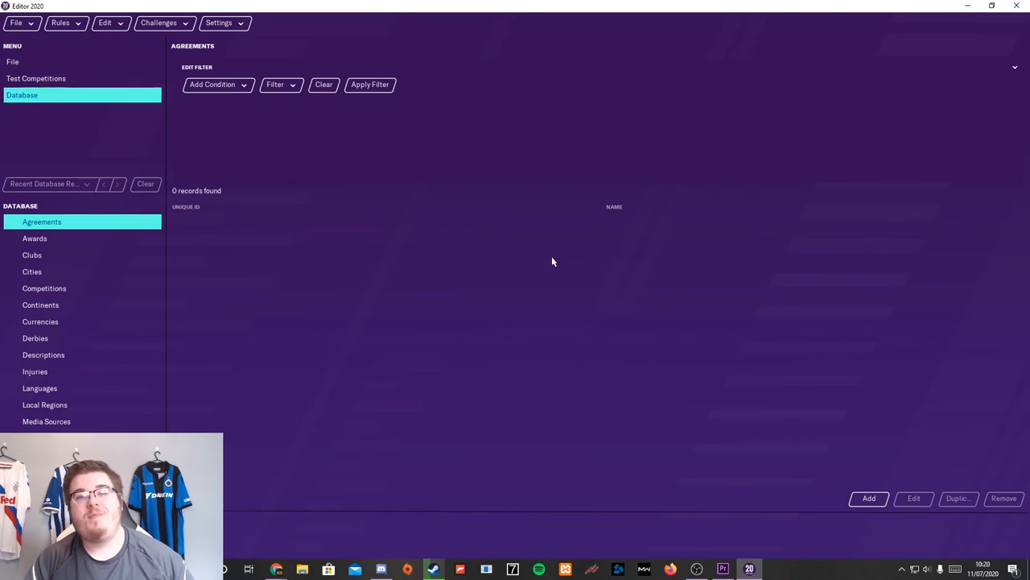
mouse_move(542, 253)
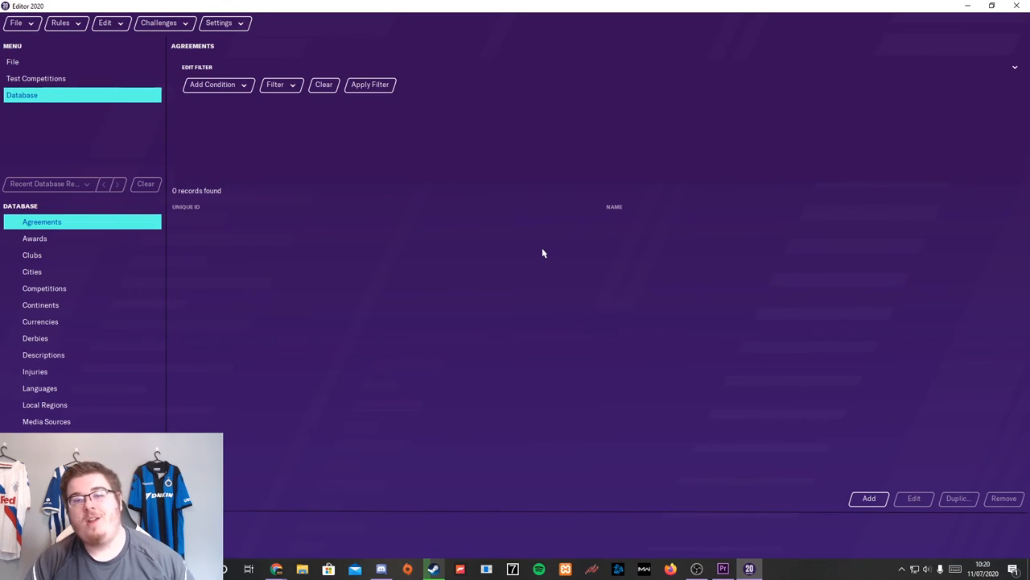
mouse_move(577, 209)
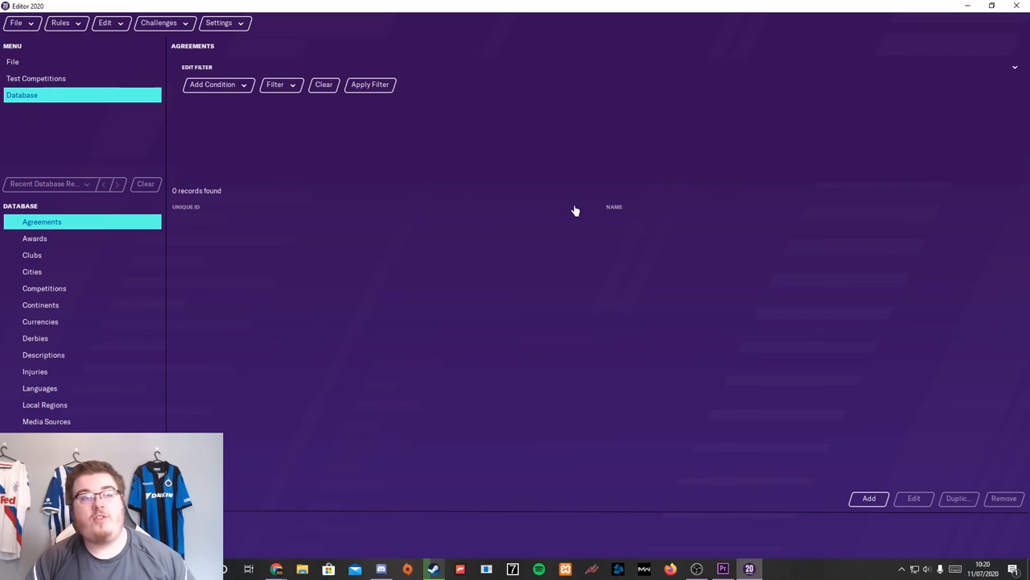
mouse_move(615, 208)
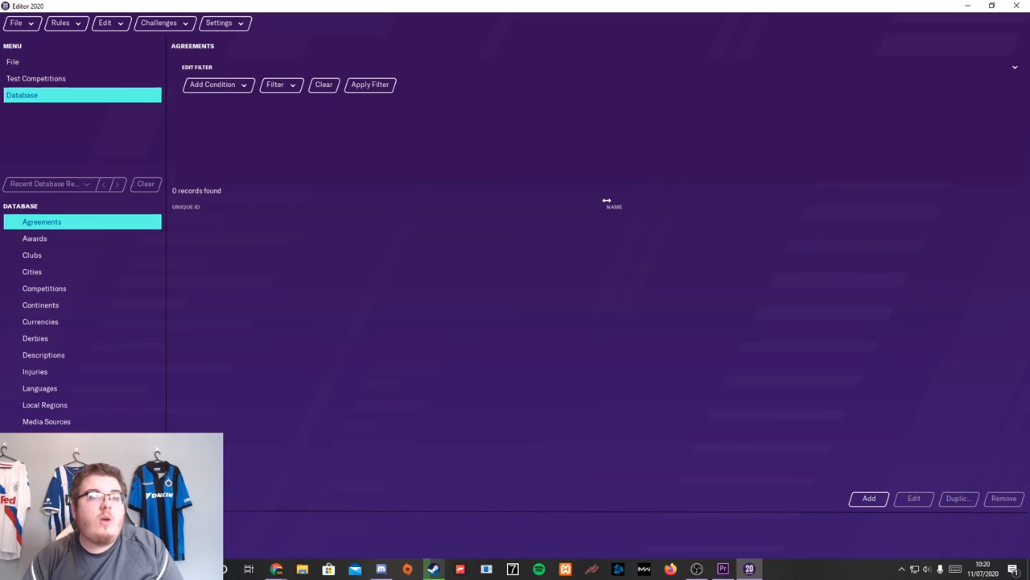
mouse_move(551, 171)
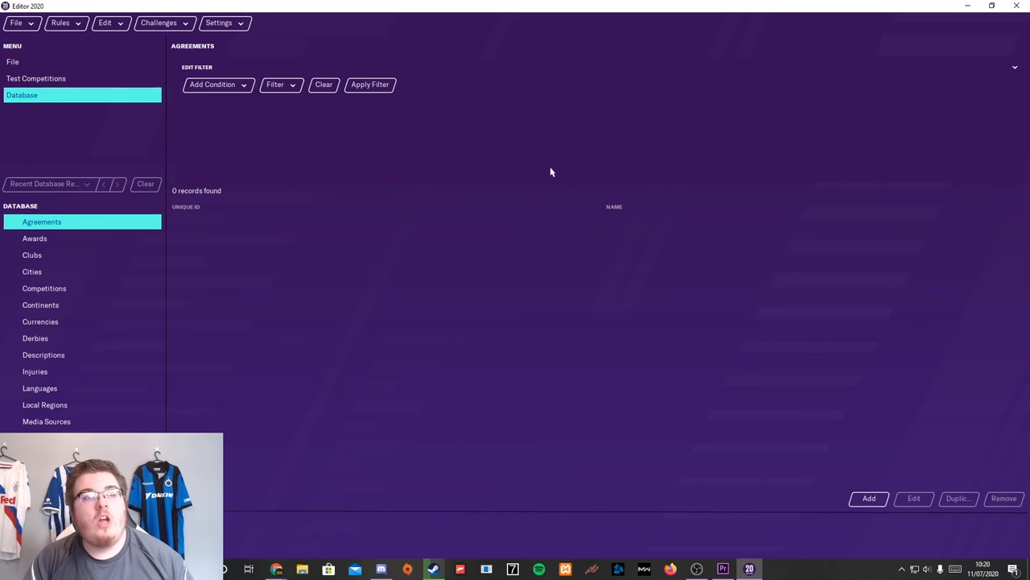
mouse_move(515, 169)
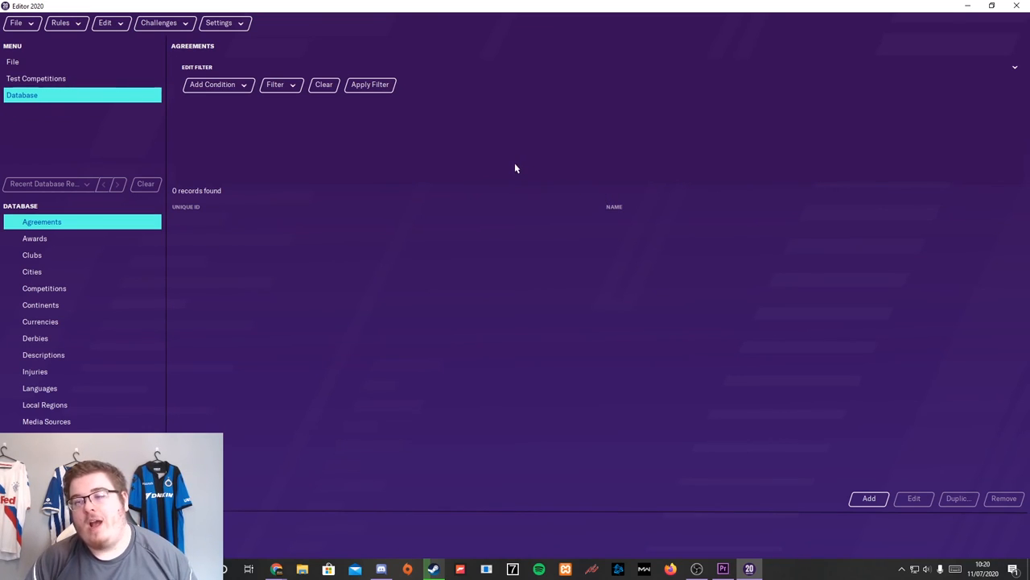
mouse_move(491, 169)
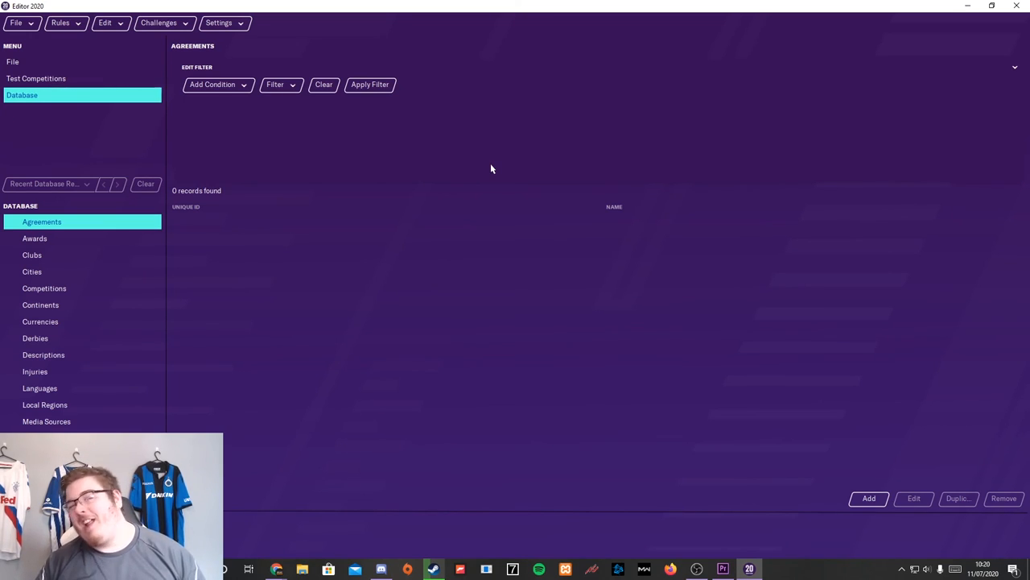
mouse_move(518, 132)
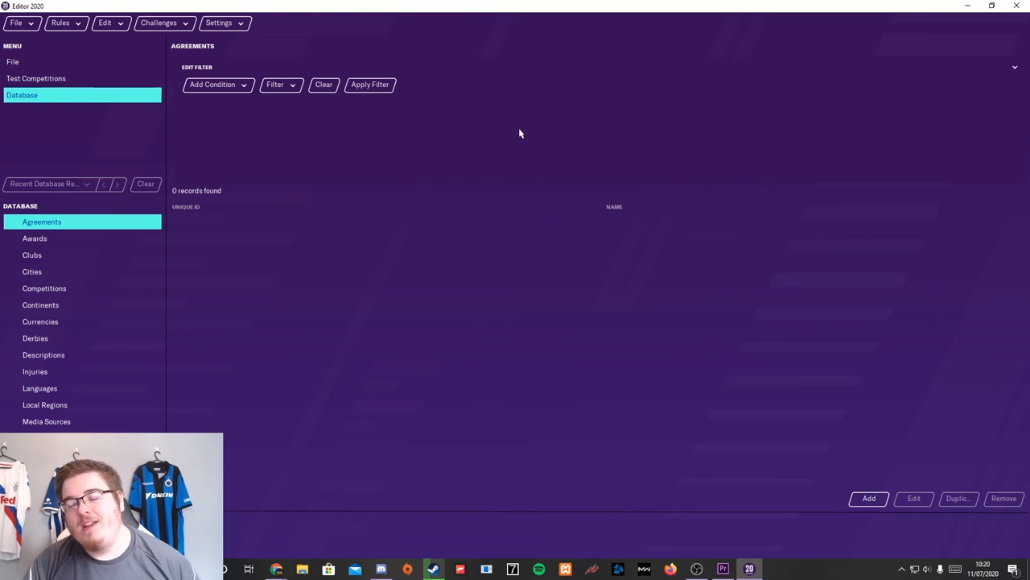
mouse_move(507, 130)
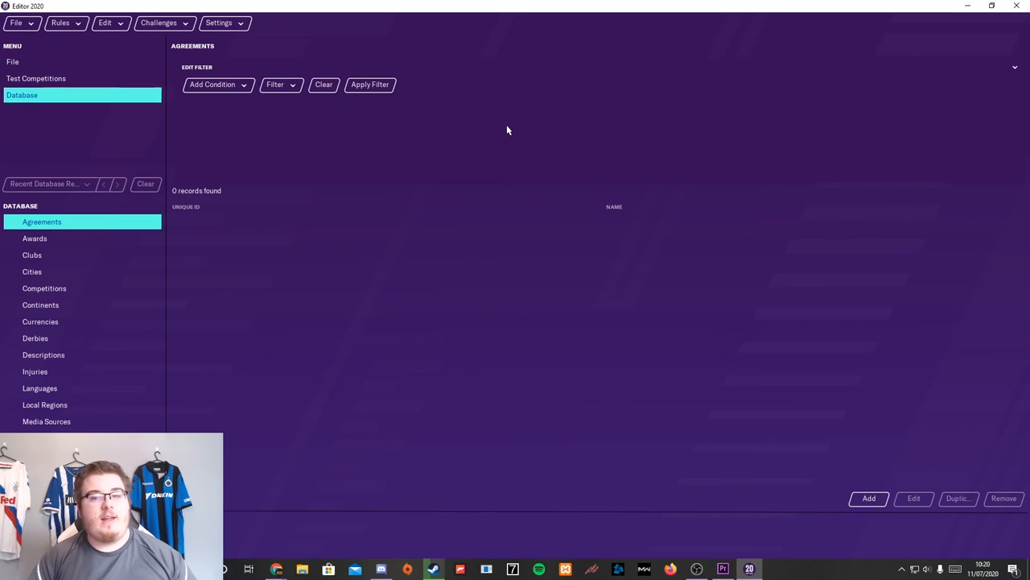
mouse_move(538, 186)
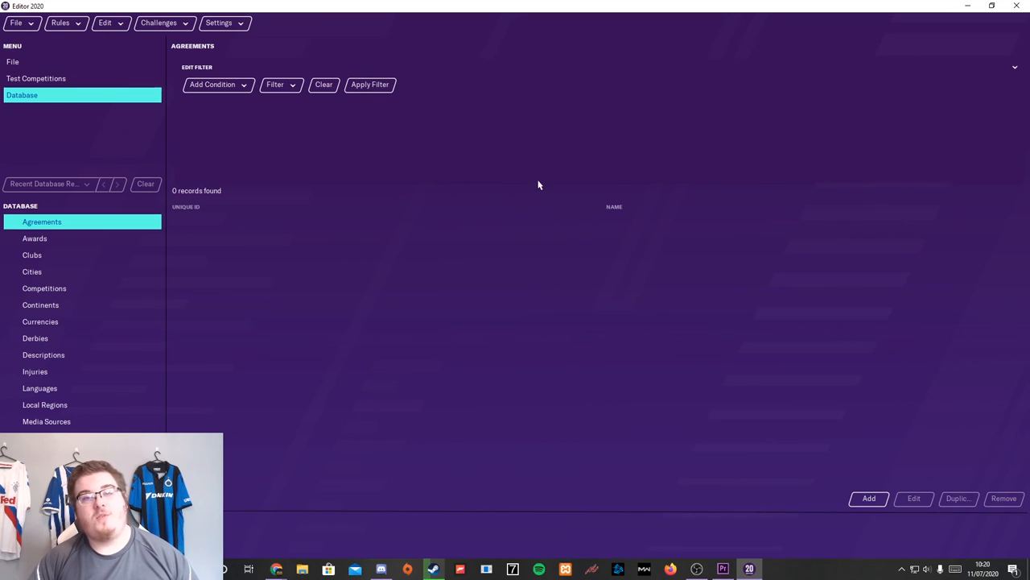